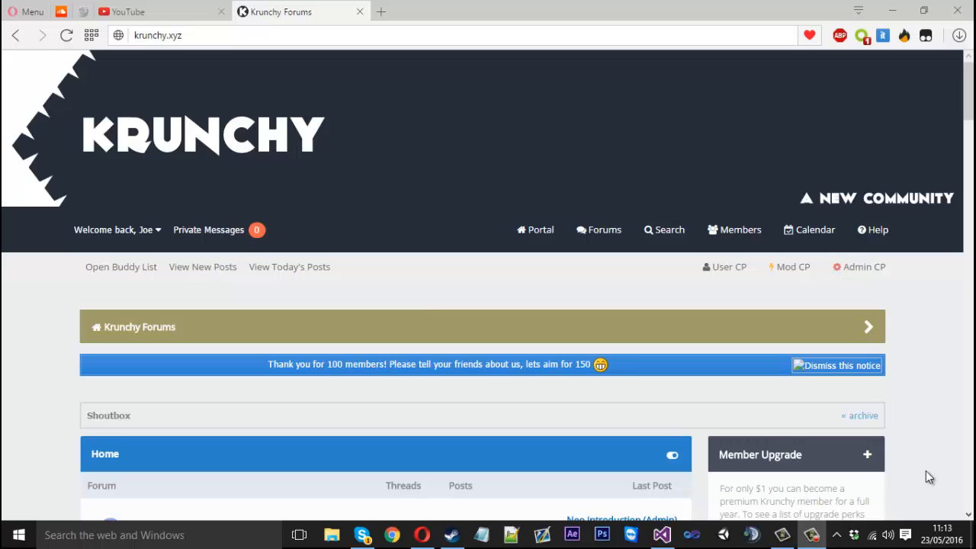
Review the reference page in the browser, then return to the Visual Studio project
{"action": "scroll", "scroll_direction": "down", "scroll_amount": 3}
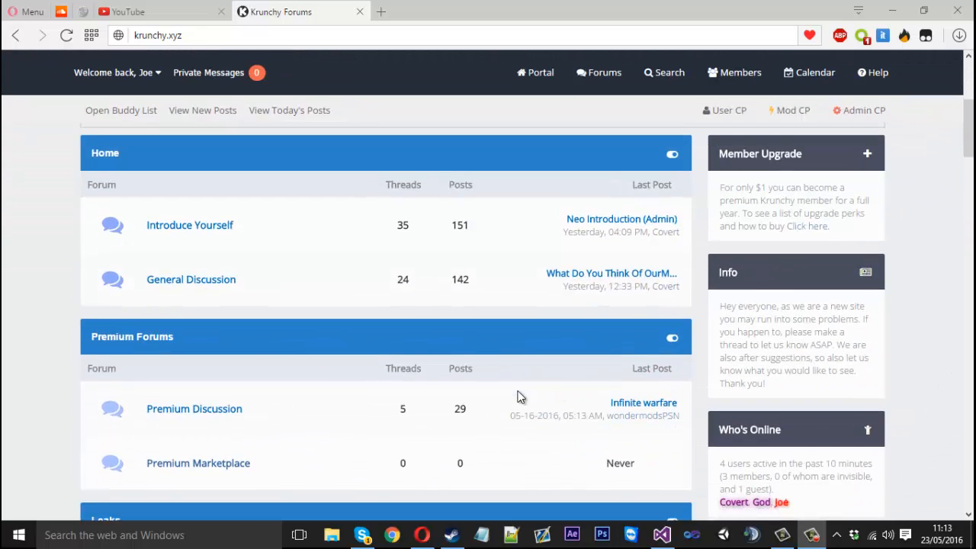
{"action": "scroll", "scroll_direction": "down", "scroll_amount": 3}
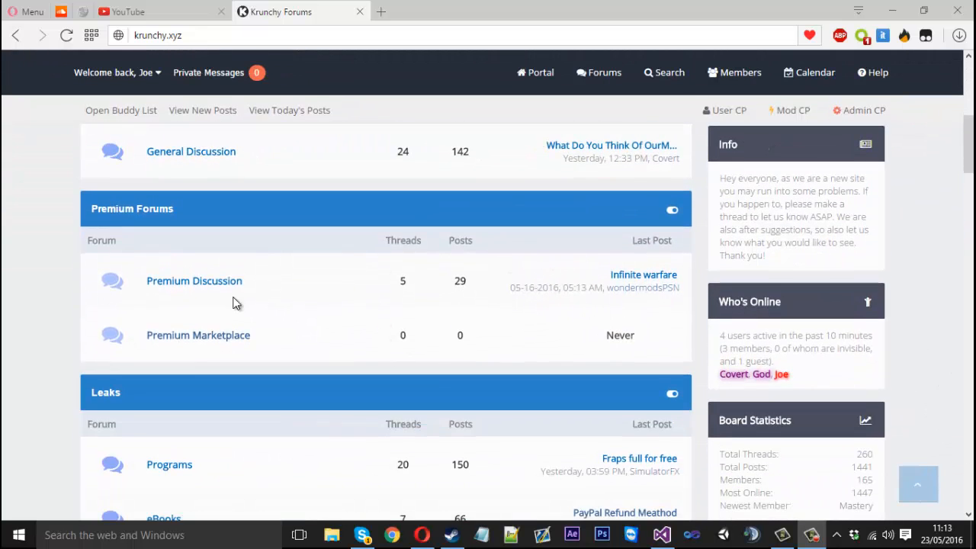
{"action": "scroll", "scroll_direction": "up", "scroll_amount": 3}
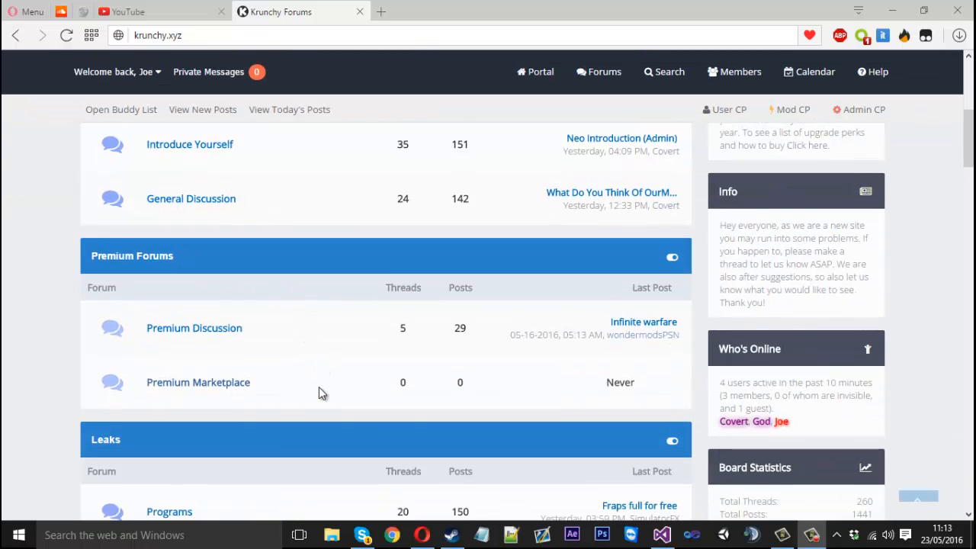
{"action": "scroll", "scroll_direction": "down", "scroll_amount": 3}
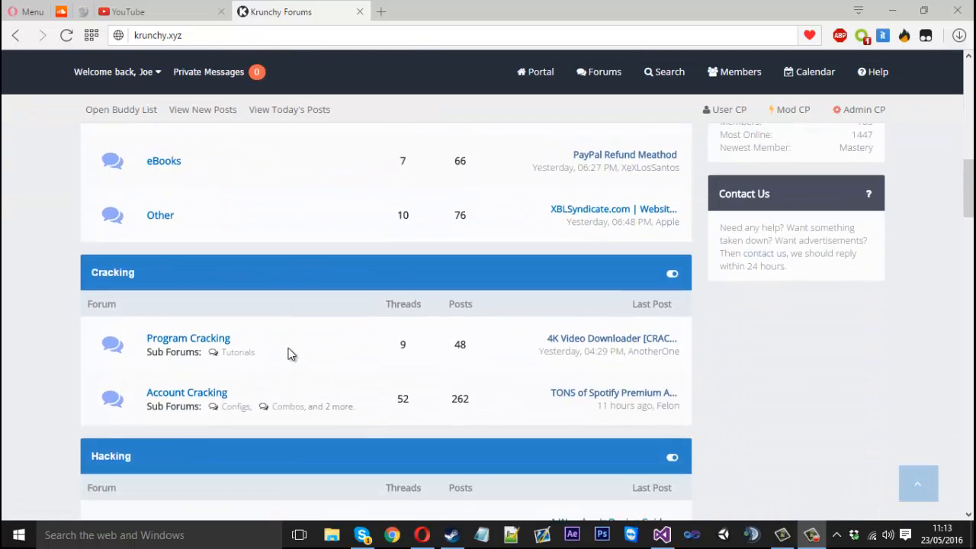
{"action": "scroll", "scroll_direction": "down", "scroll_amount": 3}
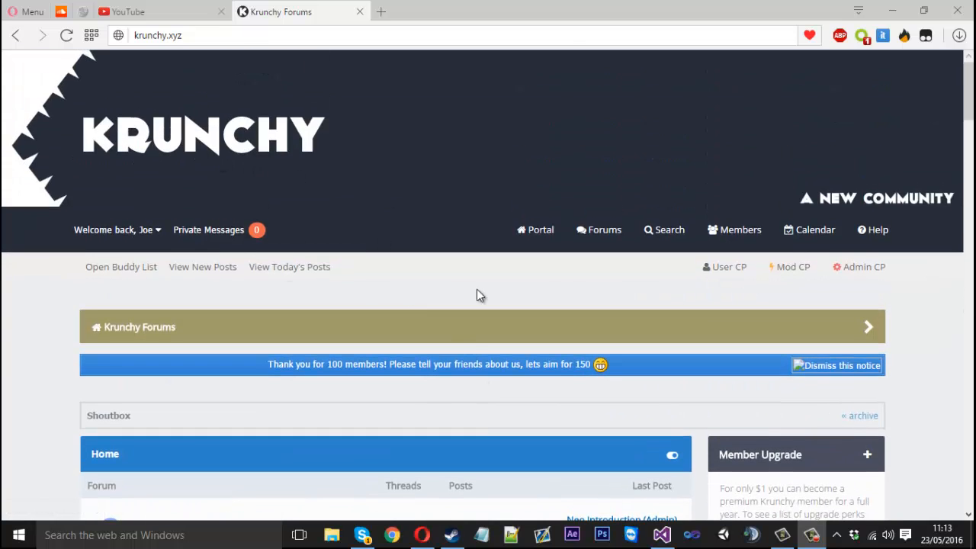
{"action": "scroll", "scroll_direction": "down", "scroll_amount": 3}
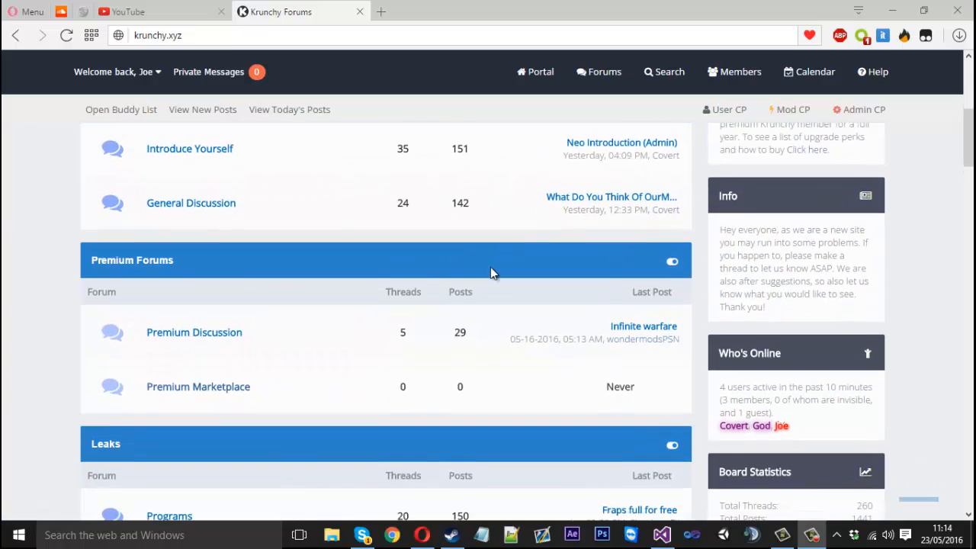
{"action": "scroll", "scroll_direction": "down", "scroll_amount": 3}
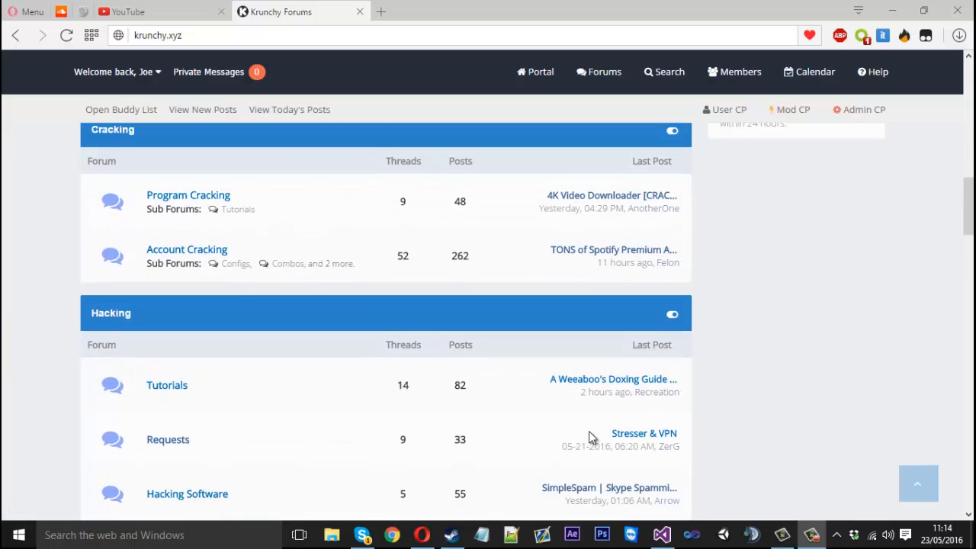
{"action": "scroll", "scroll_direction": "up", "scroll_amount": 3}
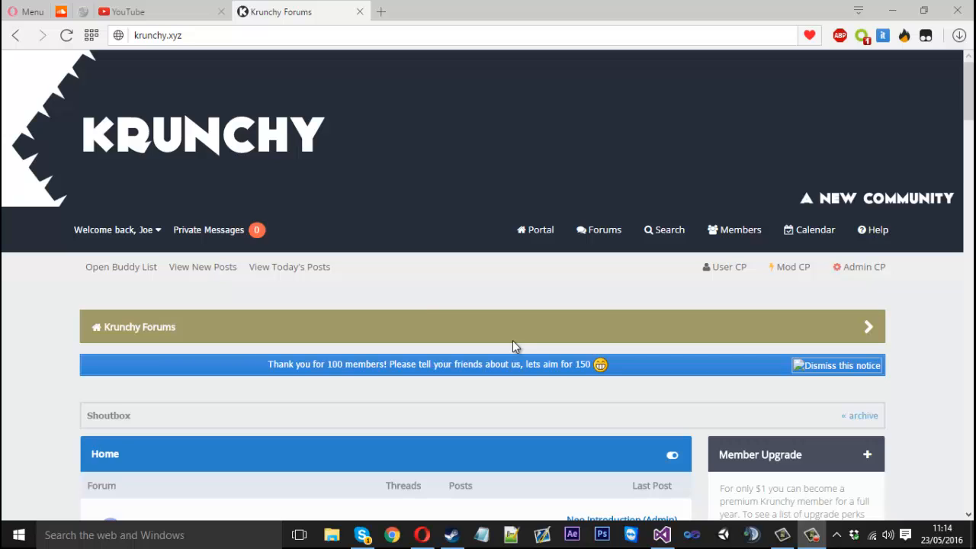
{"action": "mouse_move", "coordinate": [572, 308]}
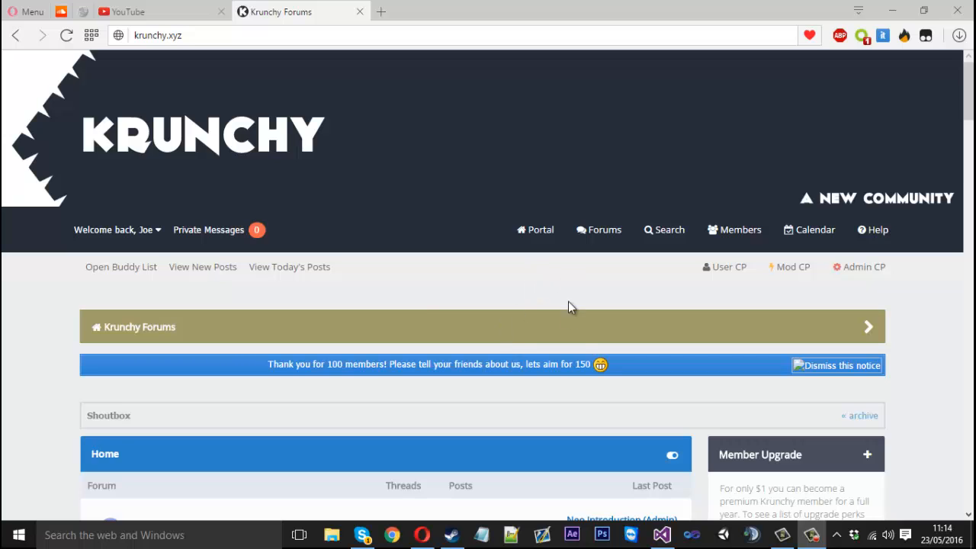
{"action": "left_click", "coordinate": [660, 537]}
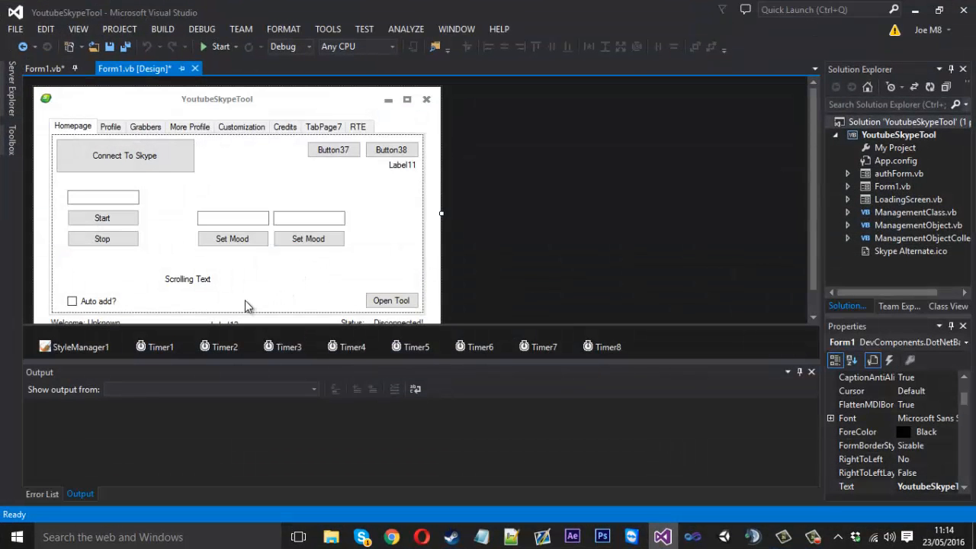
{"action": "mouse_move", "coordinate": [244, 311]}
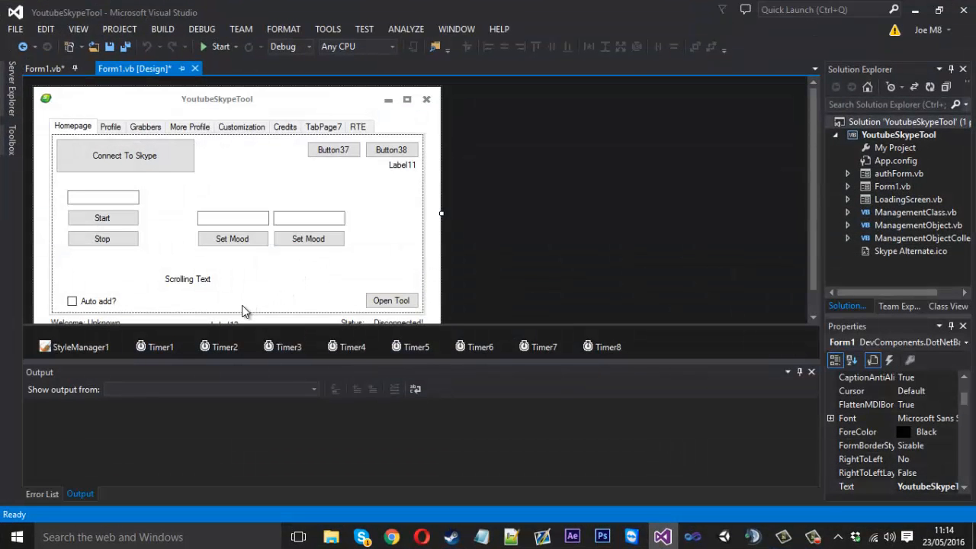
Copy the Auto add? checkbox above itself and label the copy 'Auto Answer?'
{"action": "left_click", "coordinate": [98, 300]}
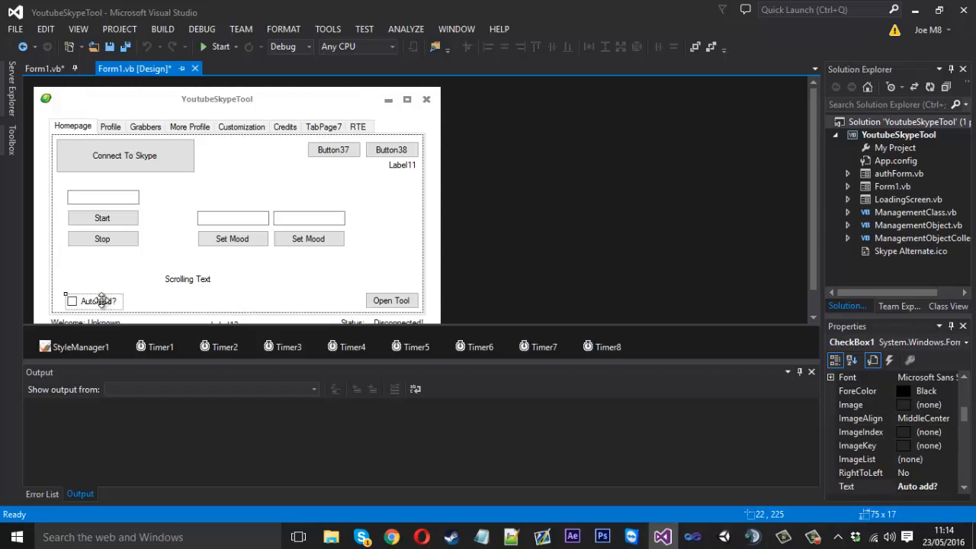
{"action": "left_click_drag", "start_coordinate": [92, 301], "coordinate": [140, 256]}
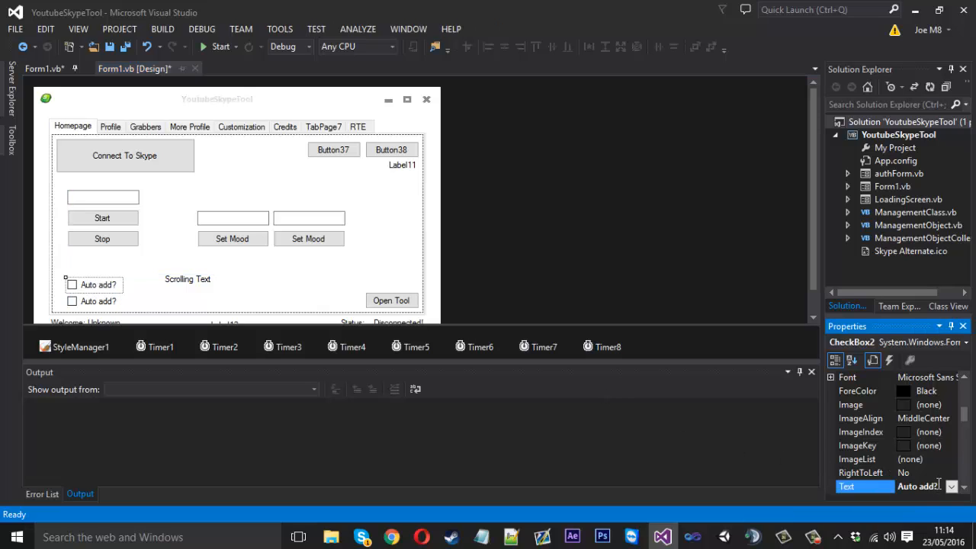
{"action": "type", "text": "Auto Answer"}
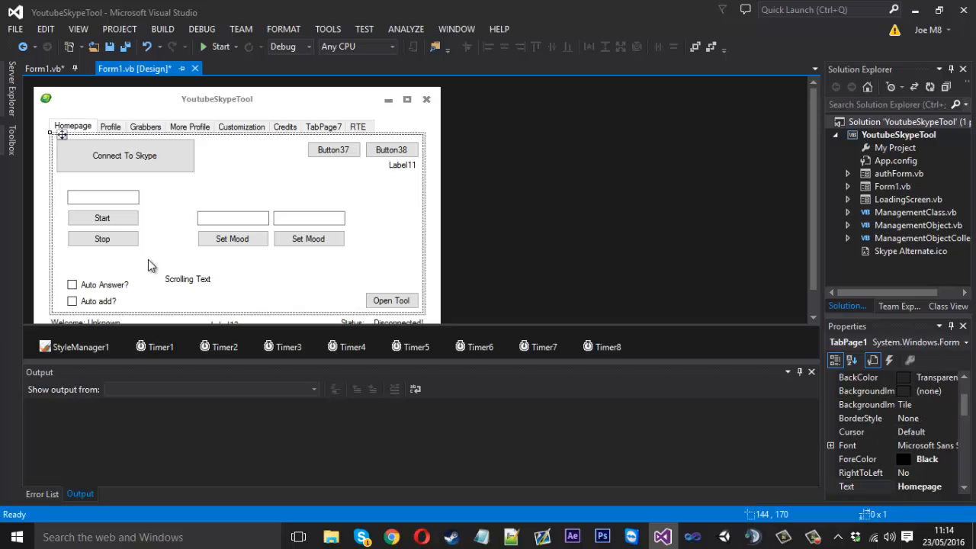
{"action": "mouse_move", "coordinate": [116, 289]}
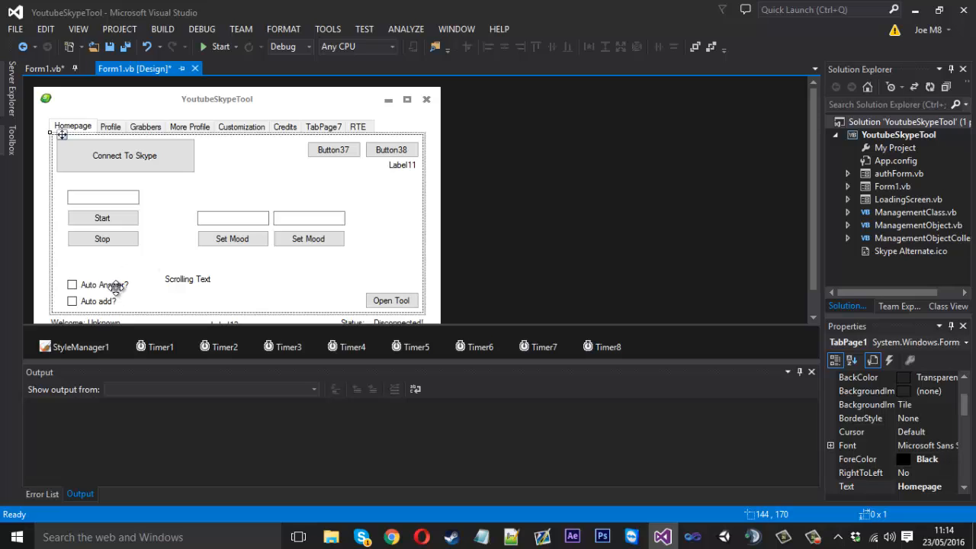
{"action": "left_click", "coordinate": [43, 69]}
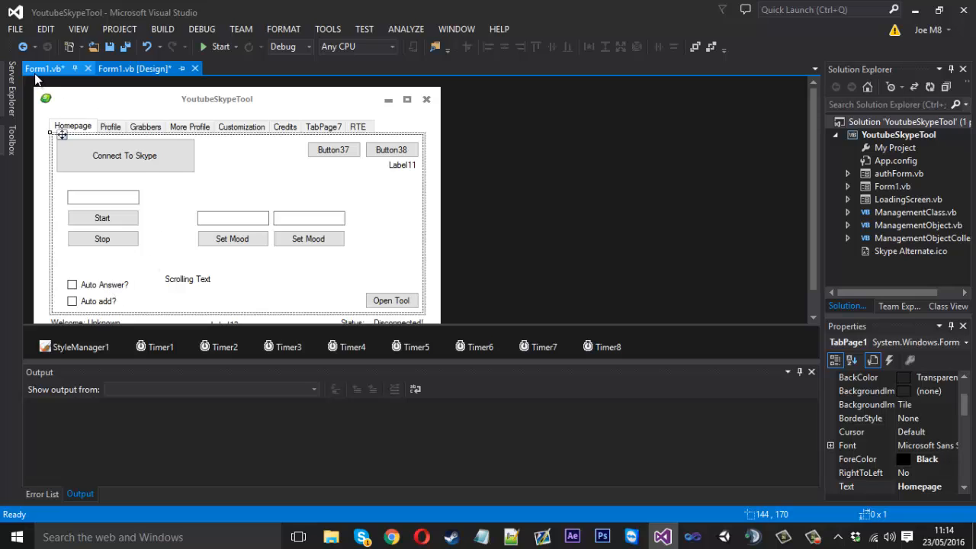
In the form's code, declare an autoAnswer sub with tCall As Call and tStatus As SKYPE4COMLib.TCallStatus parameters
{"action": "left_click", "coordinate": [42, 69]}
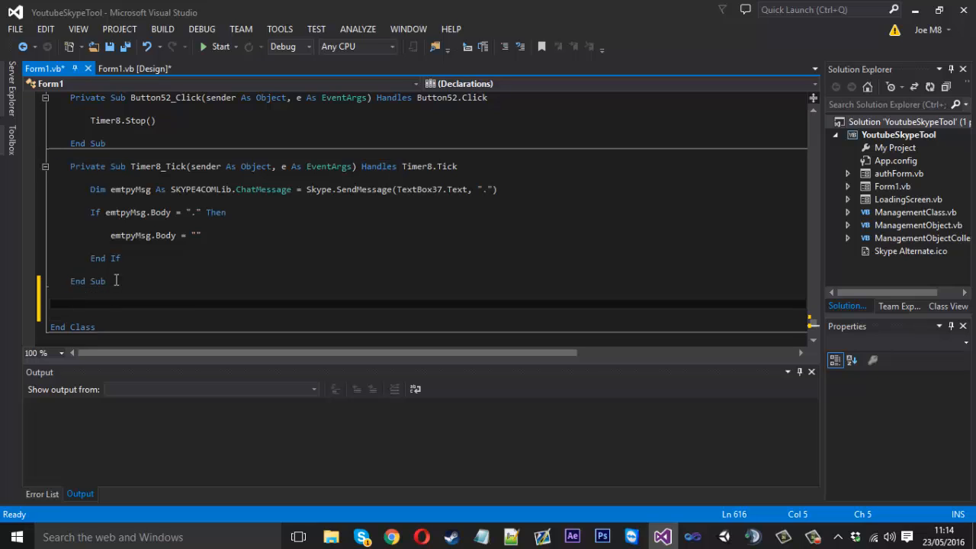
{"action": "type", "text": "P"}
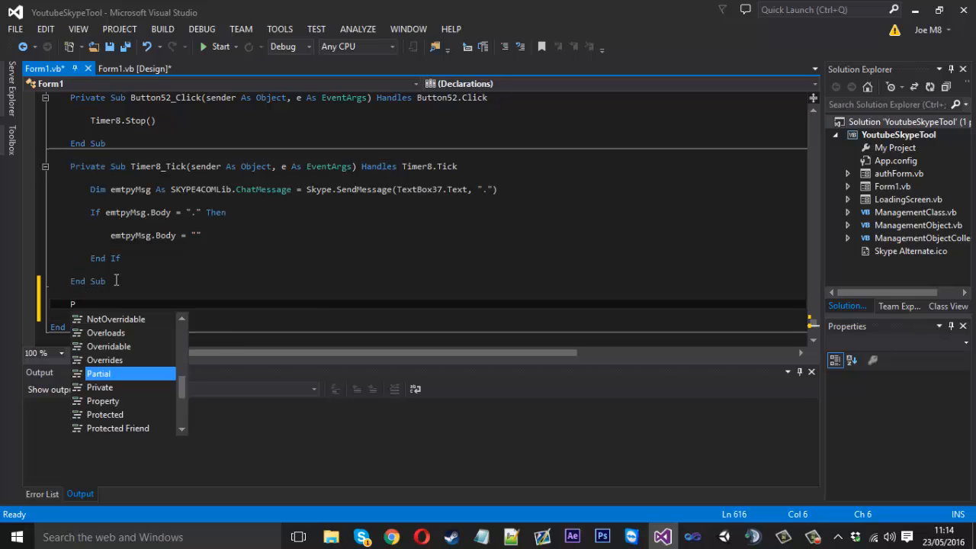
{"action": "type", "text": "P"}
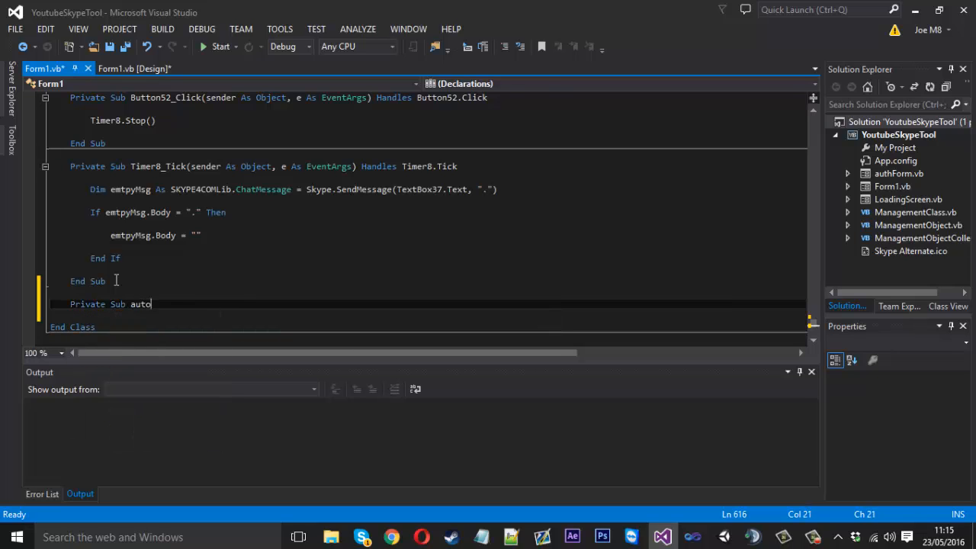
{"action": "type", "text": "Answer()"}
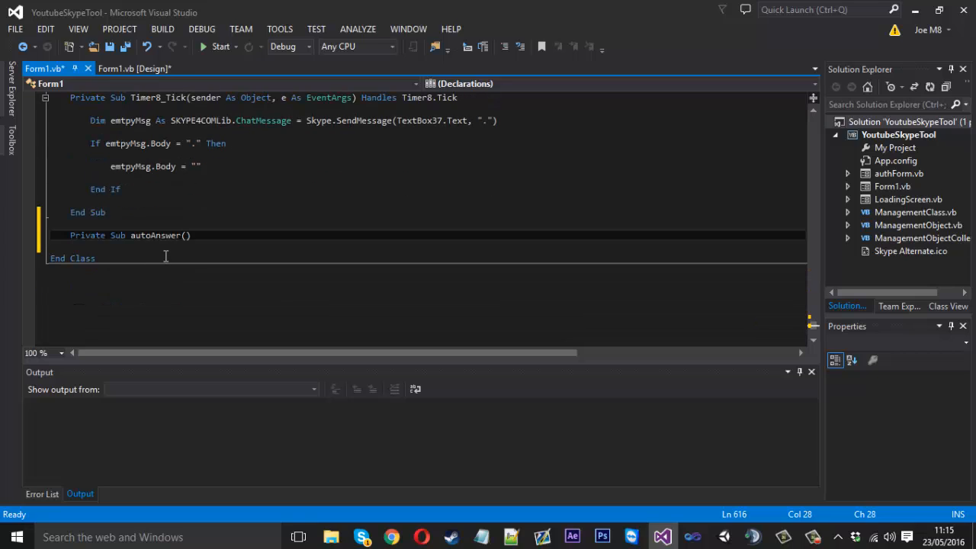
{"action": "type", "text": "tc"}
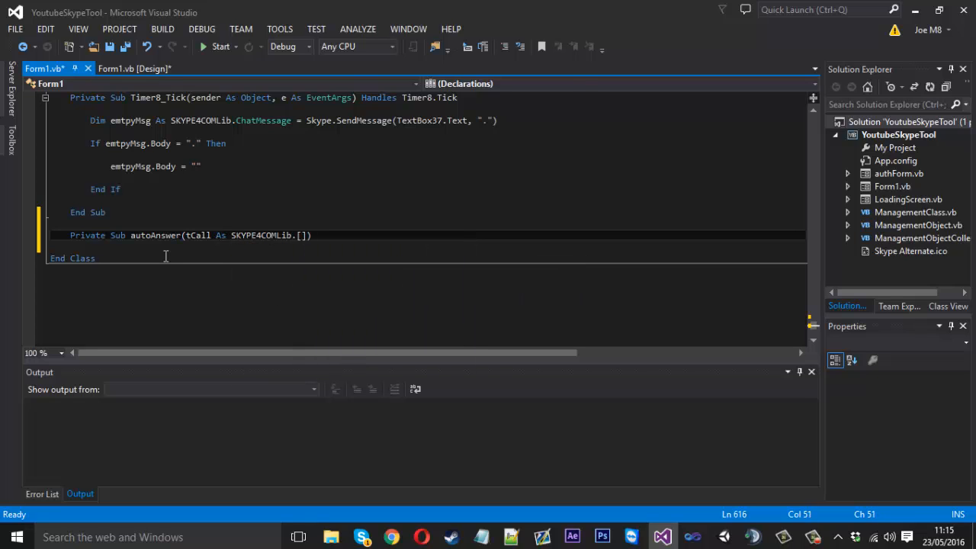
{"action": "type", "text": "Call"}
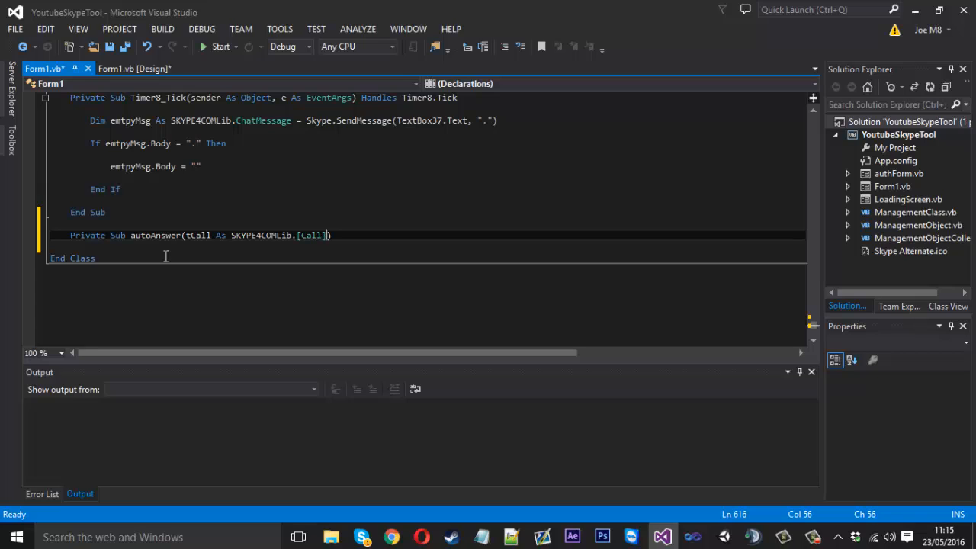
{"action": "type", "text": ", tStatus A"}
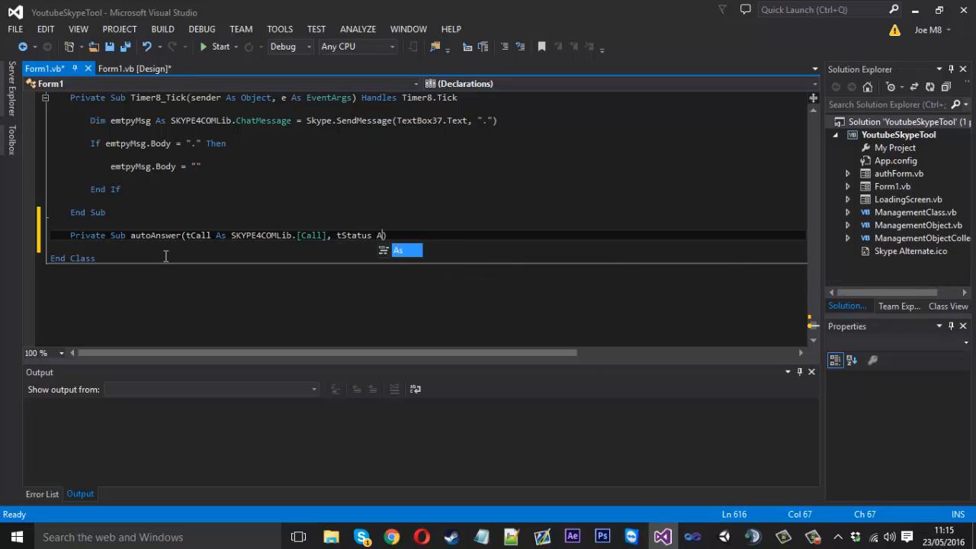
{"action": "type", "text": "SKYPE4COMLib.TCallStatus"}
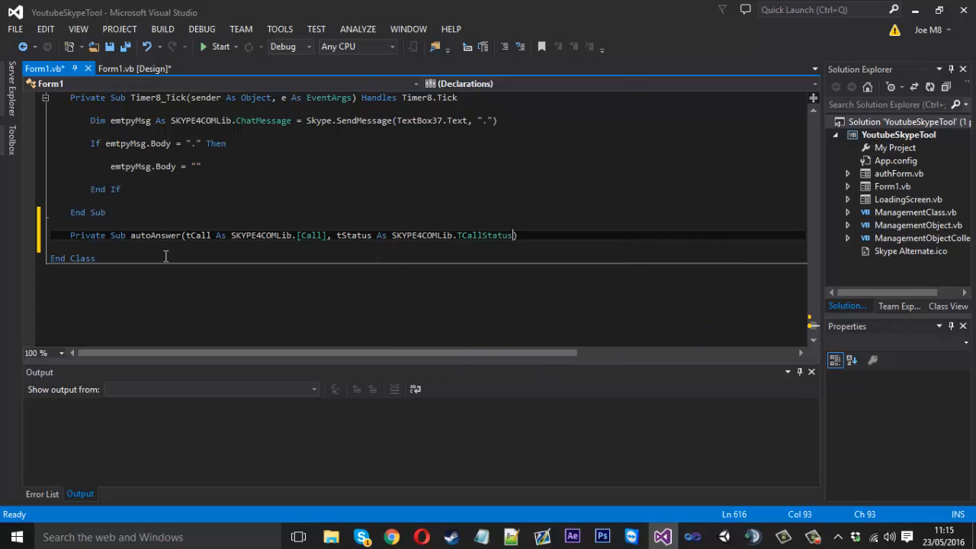
{"action": "type", "text": "."}
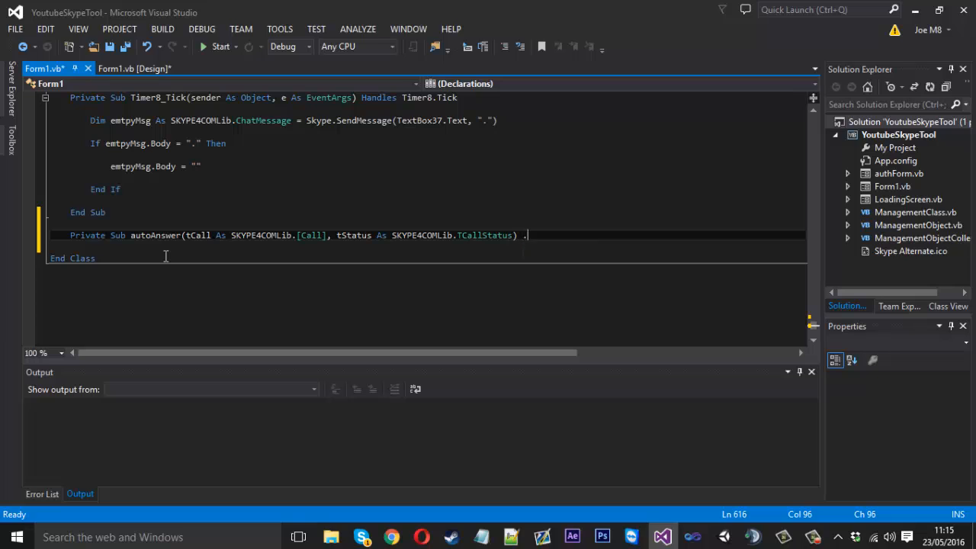
Make autoAnswer handle Skype1.CallStatus and generate its empty body with End Sub
{"action": "type", "text": "Handle"}
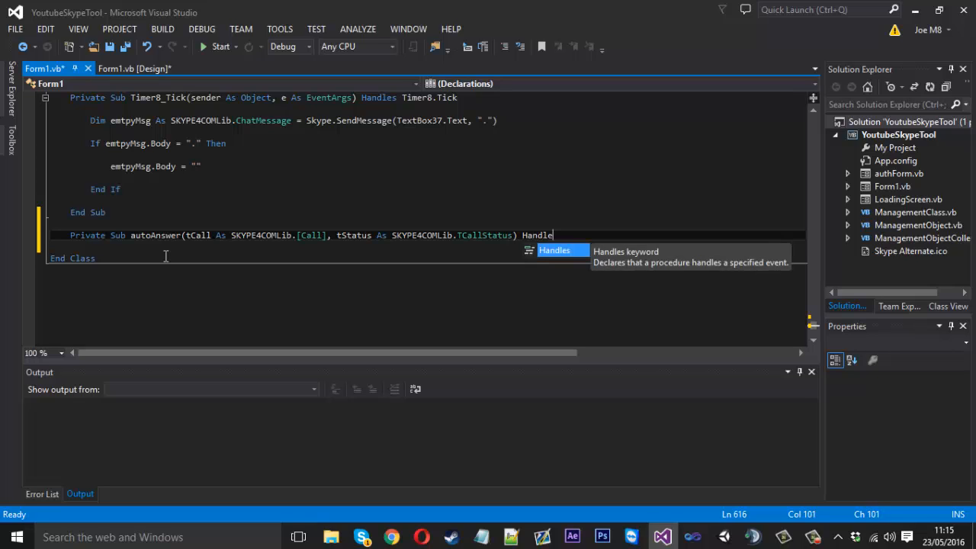
{"action": "type", "text": "Skype1"}
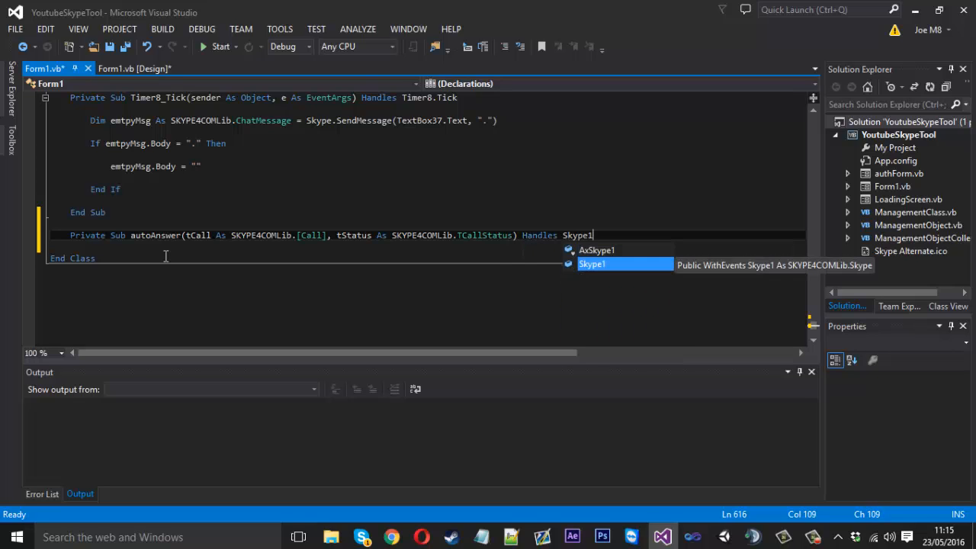
{"action": "type", "text": ".CallStatus"}
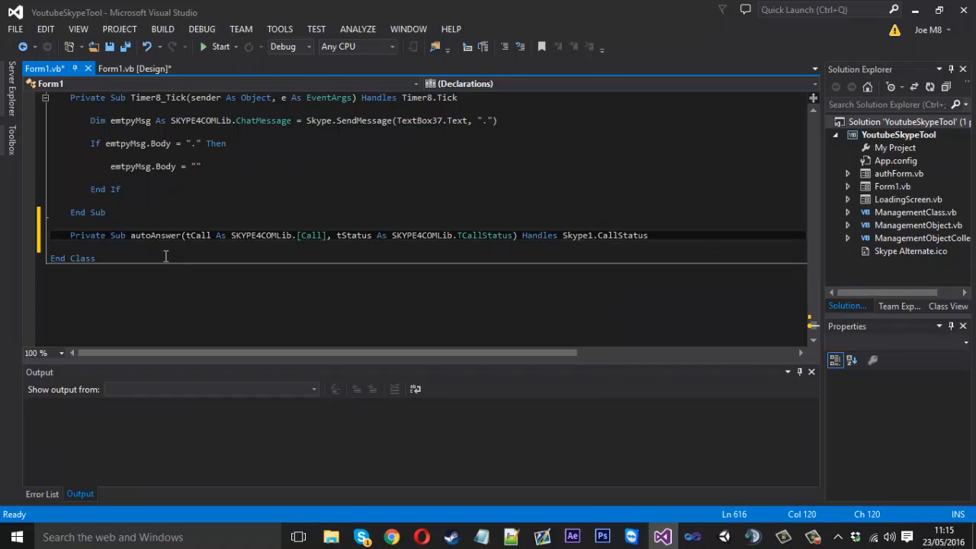
{"action": "key", "text": "enter"}
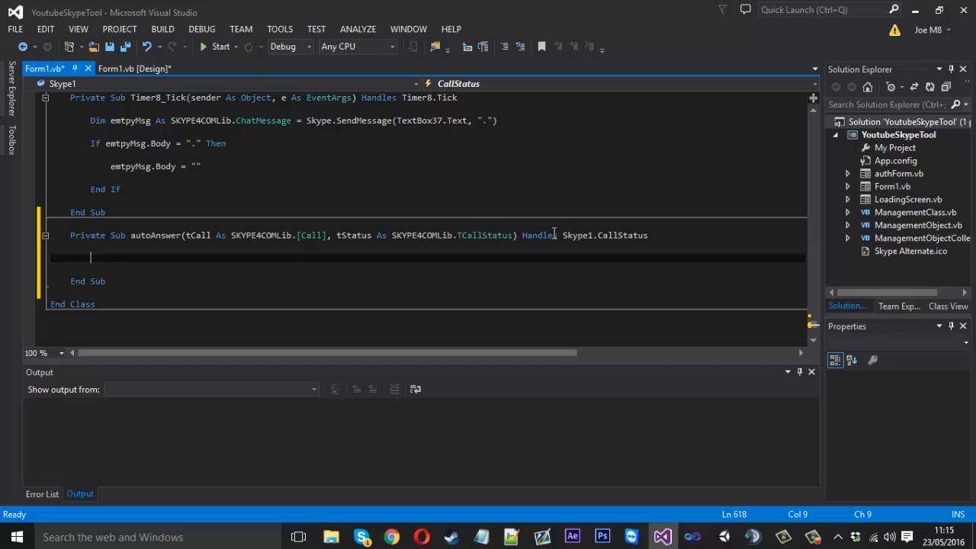
{"action": "mouse_move", "coordinate": [298, 241]}
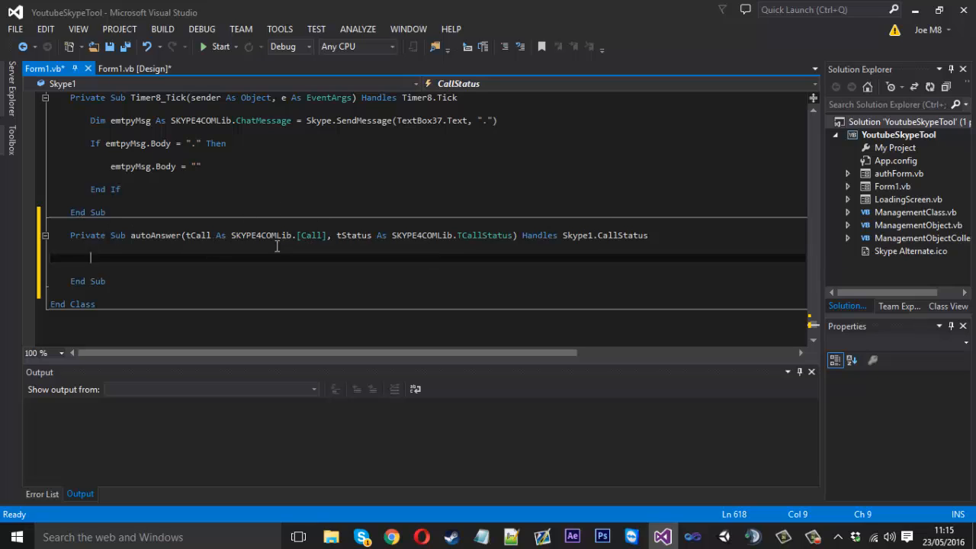
{"action": "mouse_move", "coordinate": [290, 273]}
{"action": "type", "text": "If check"}
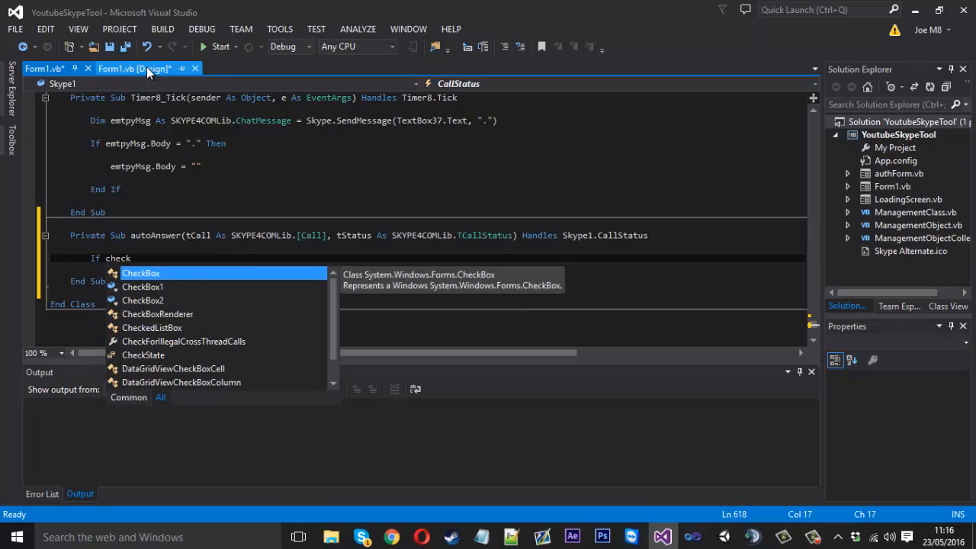
Inside an If CheckBox2.Checked branch, test whether tCall.Type is incoming P2P or incoming PSTN
{"action": "left_click", "coordinate": [134, 68]}
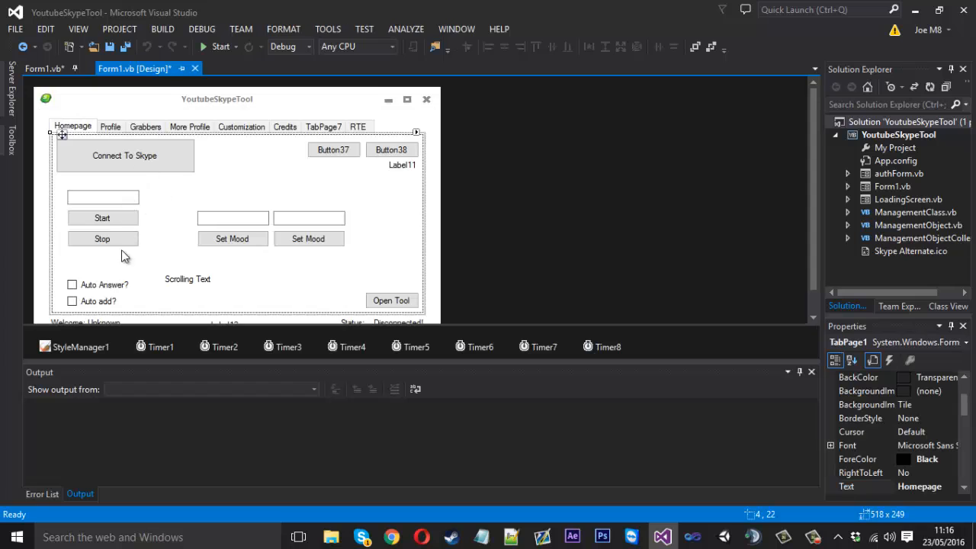
{"action": "left_click", "coordinate": [98, 285]}
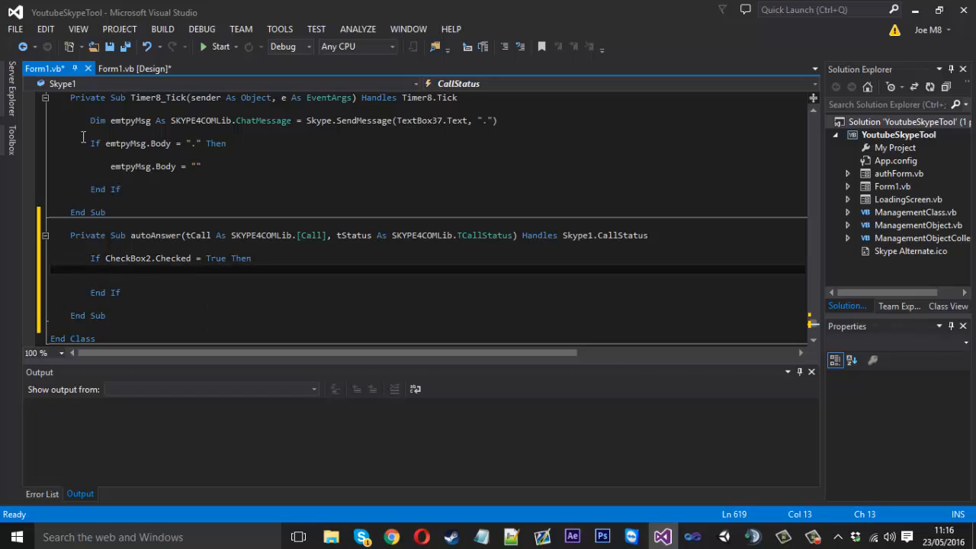
{"action": "type", "text": "Else"}
{"action": "type", "text": "'Do"}
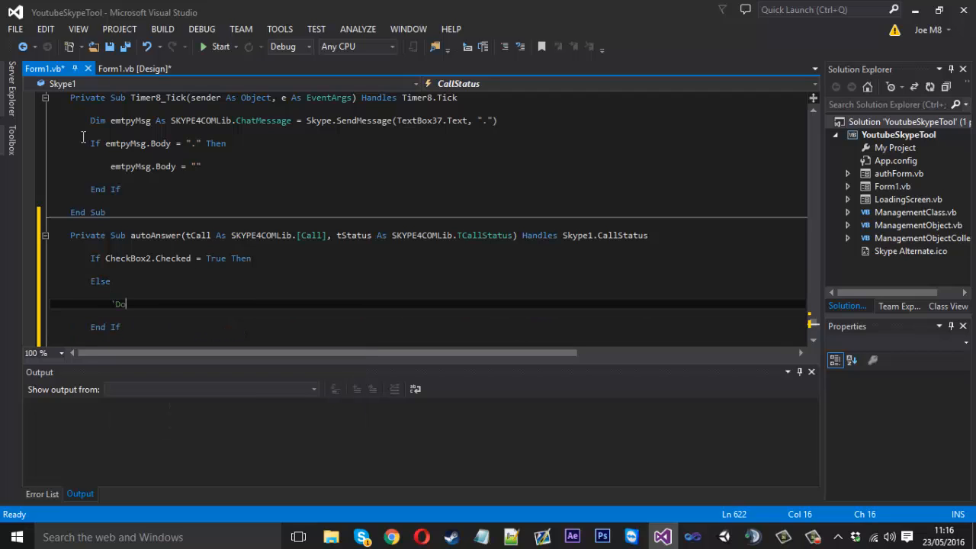
{"action": "type", "text": "nothing"}
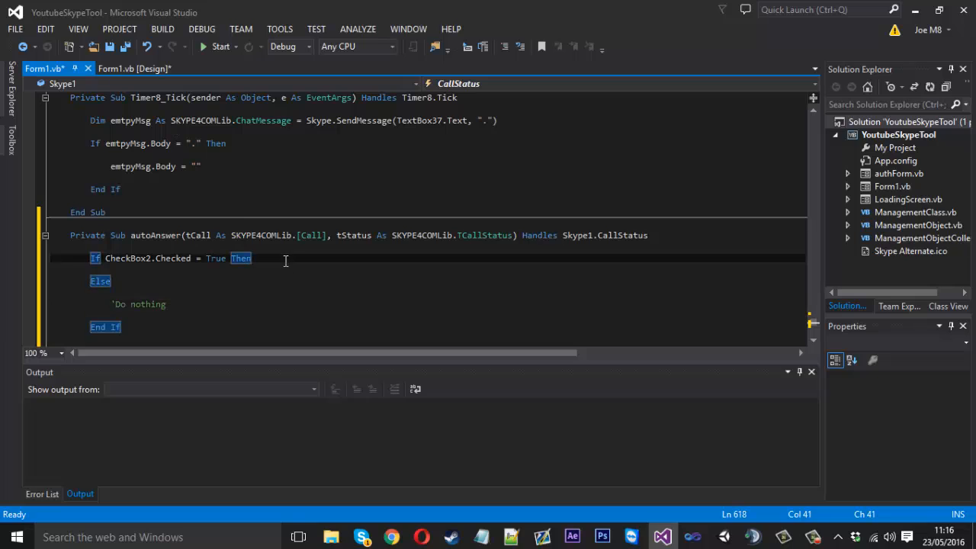
{"action": "type", "text": "If"}
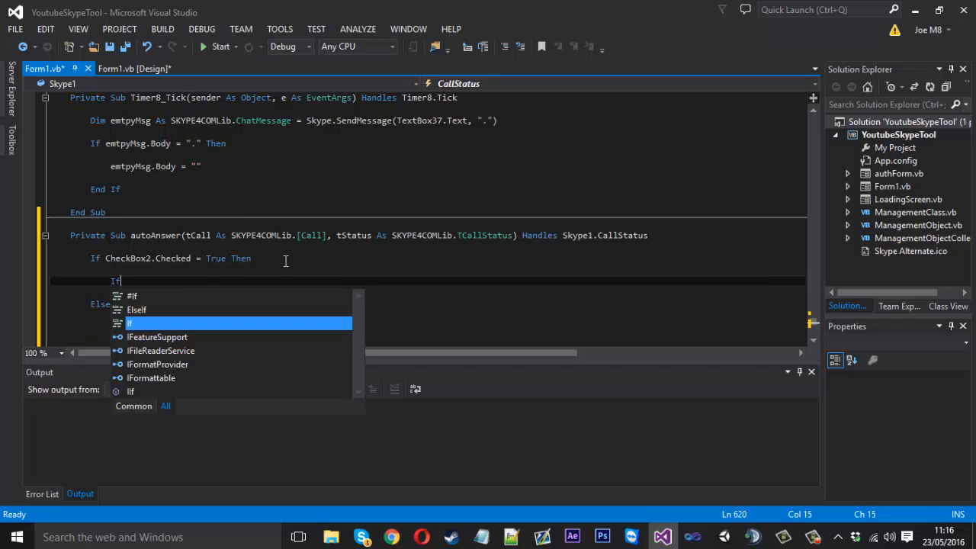
{"action": "type", "text": "tCall"}
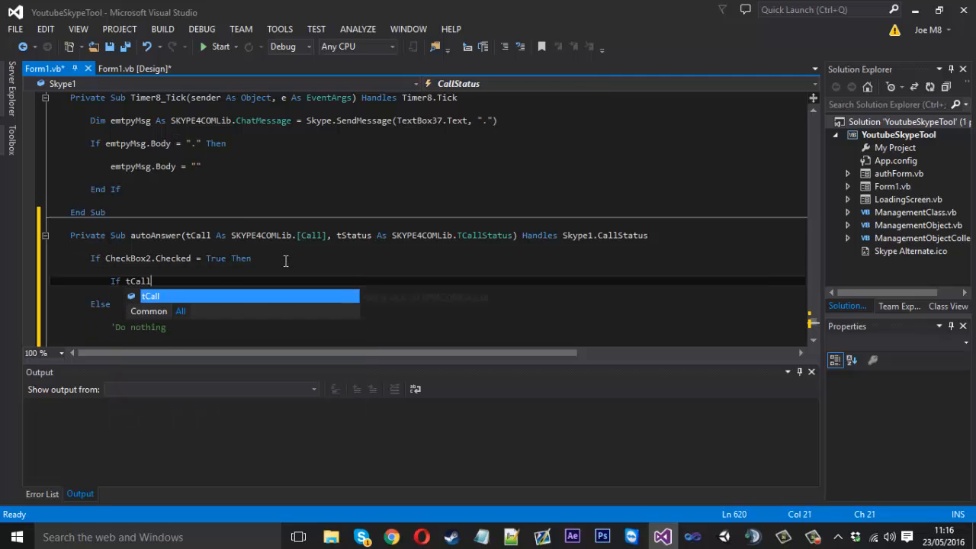
{"action": "type", "text": ".Type"}
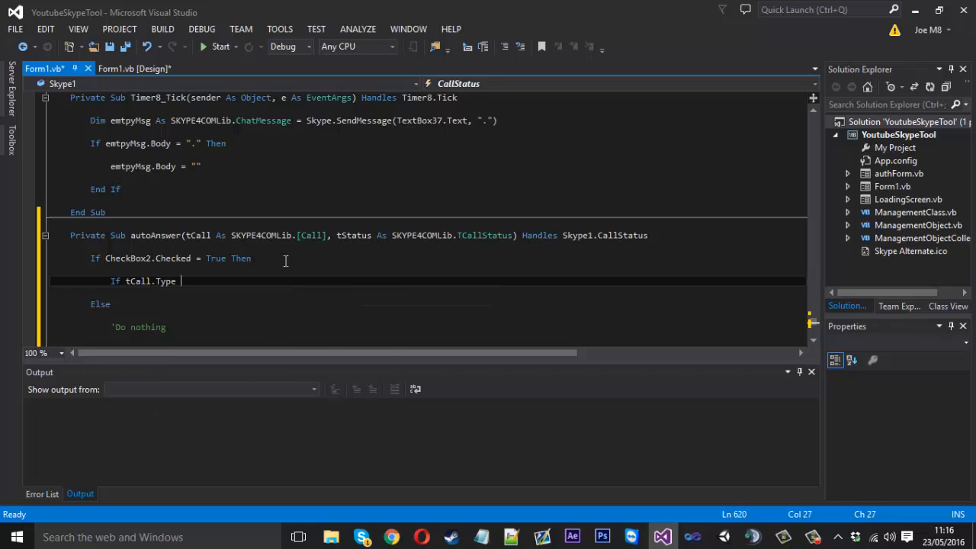
{"action": "type", "text": "="}
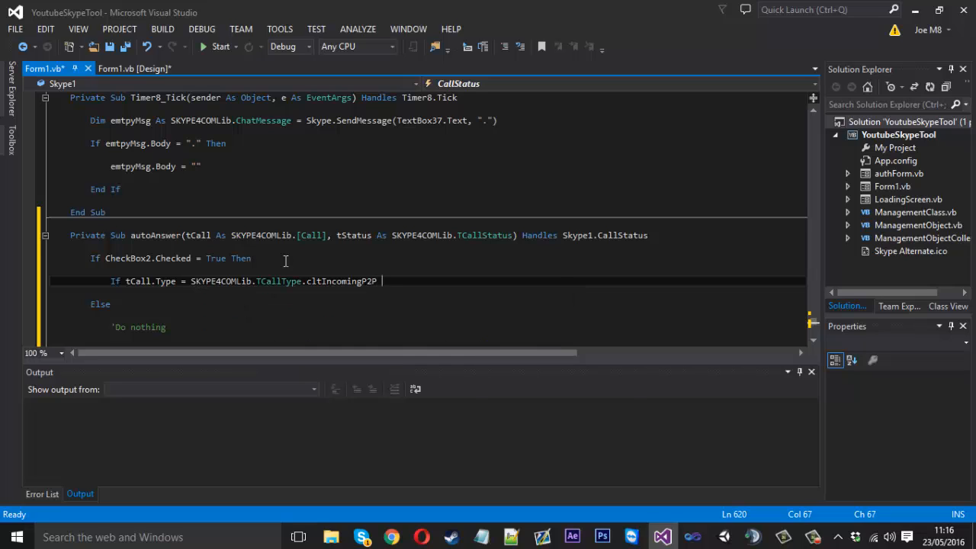
{"action": "type", "text": "or"}
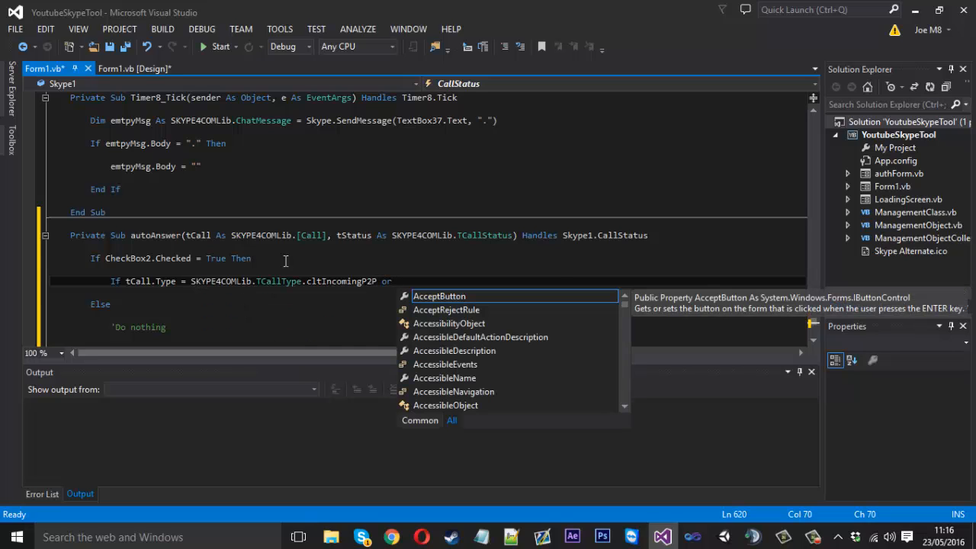
{"action": "type", "text": "tCall.Type"}
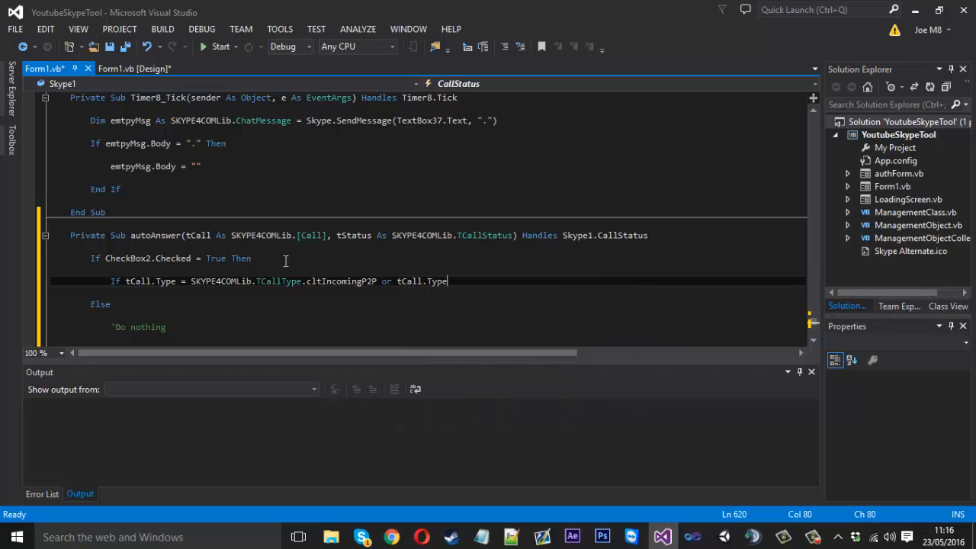
{"action": "type", "text": "="}
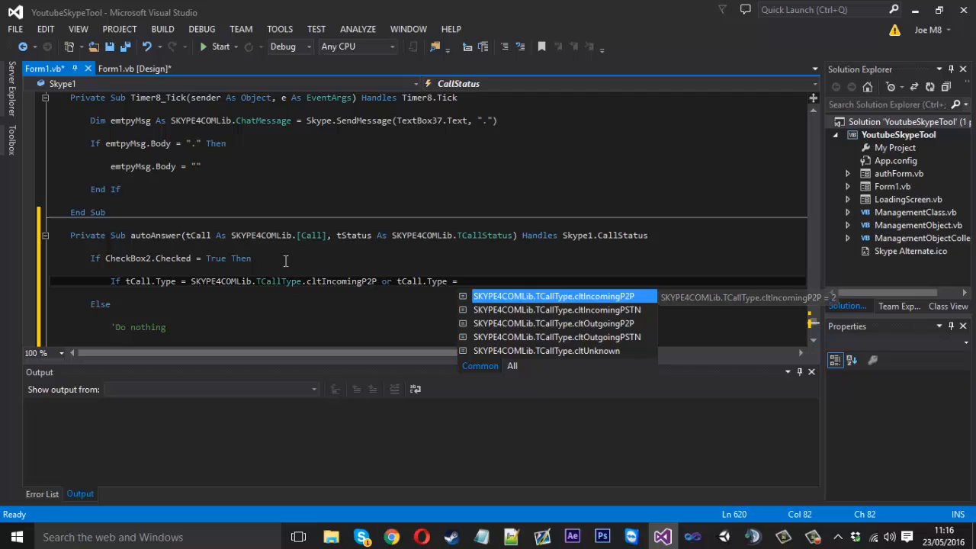
{"action": "key", "text": "Down"}
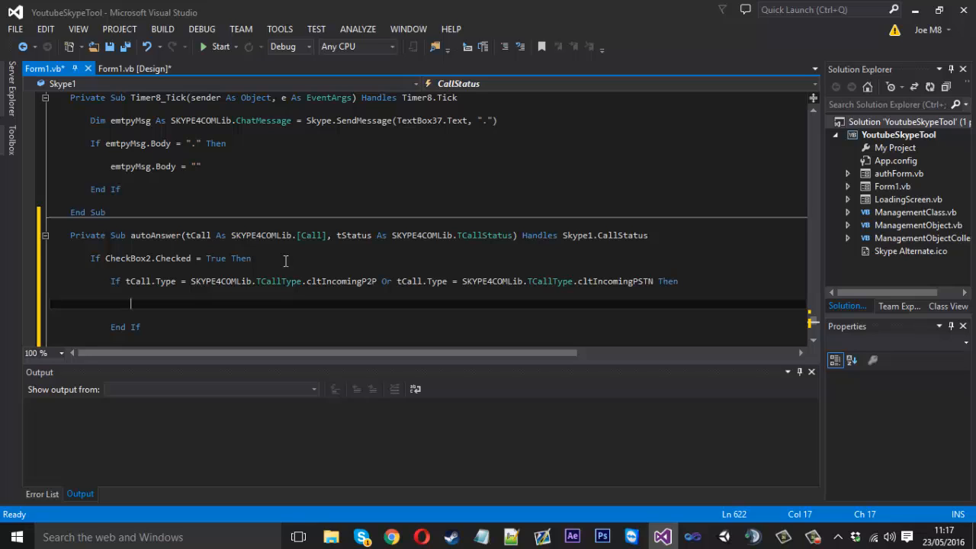
When tStatus is clsRinging, answer the call with tCall.Answer()
{"action": "type", "text": "If"}
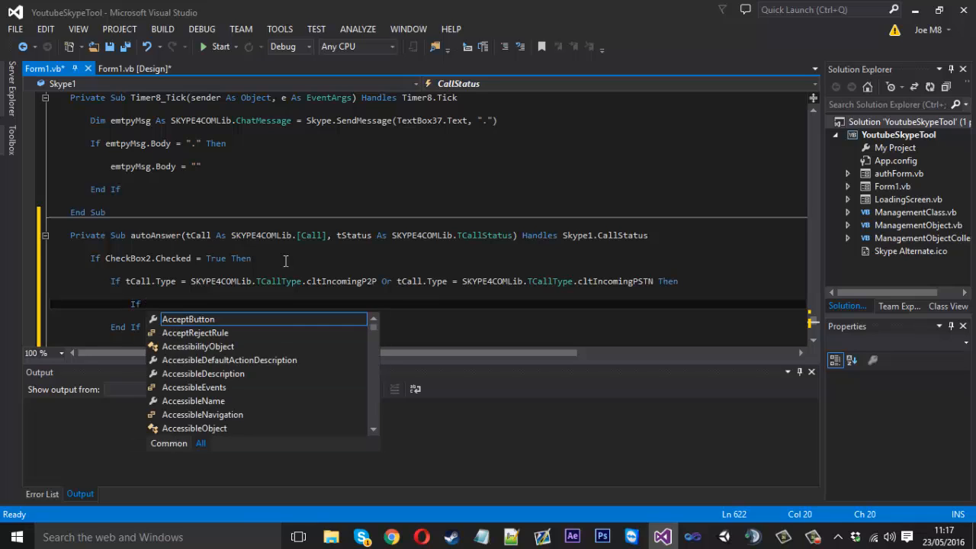
{"action": "type", "text": "tStatus"}
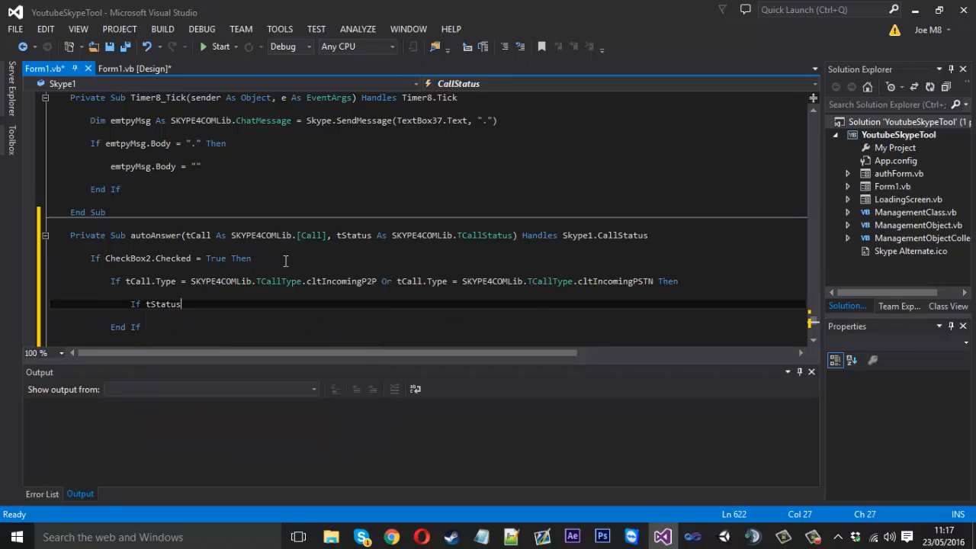
{"action": "type", "text": "="}
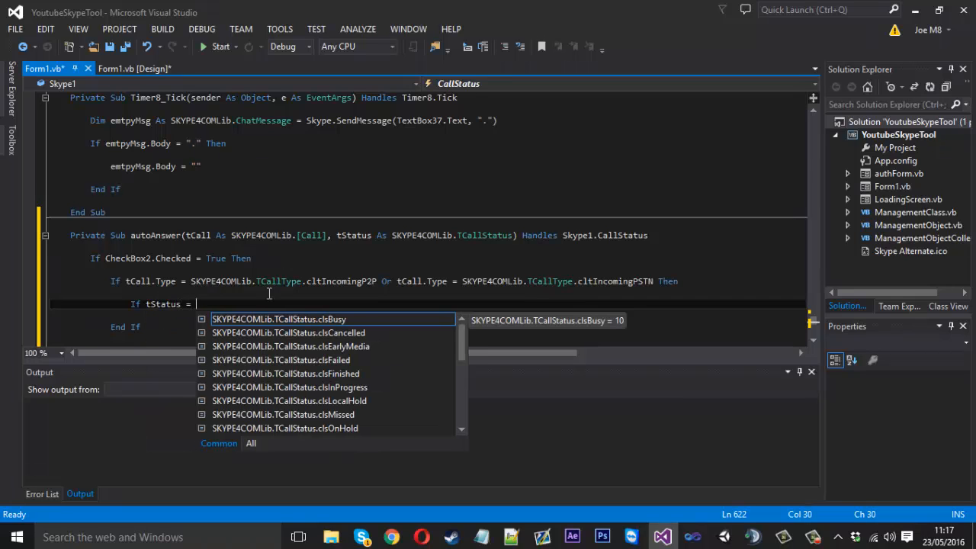
{"action": "type", "text": "SKYPE4COMLib.TCallStatus.clsRinging"}
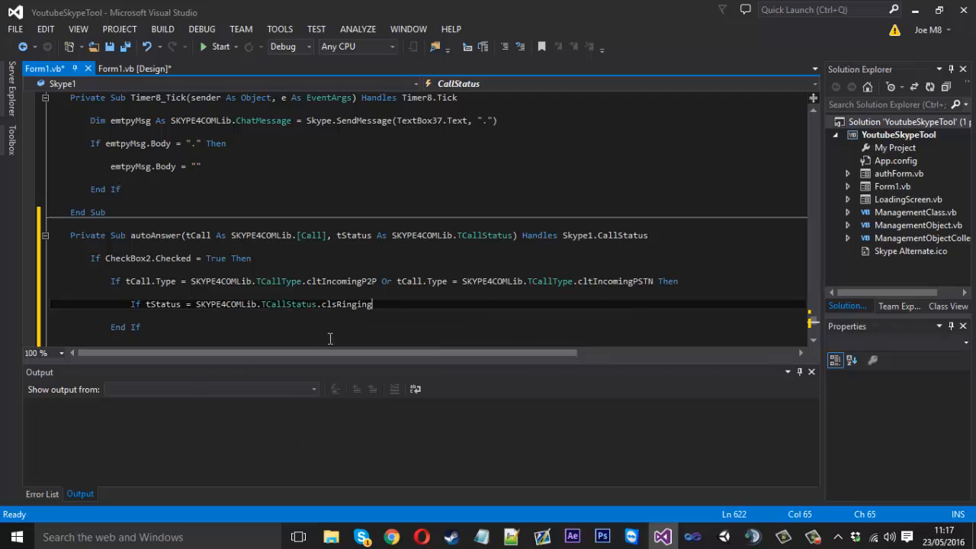
{"action": "type", "text": "Then"}
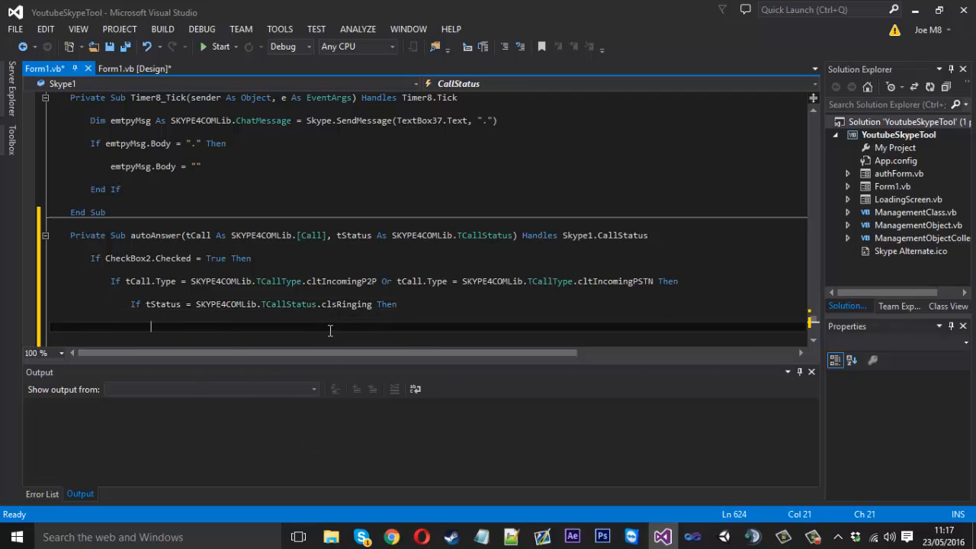
{"action": "type", "text": "tCall.A"}
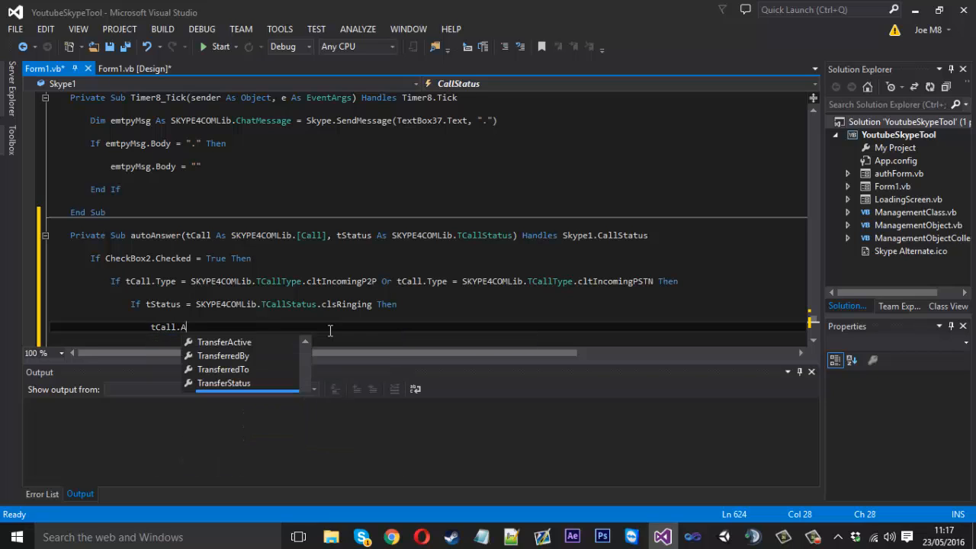
{"action": "type", "text": "nswer()"}
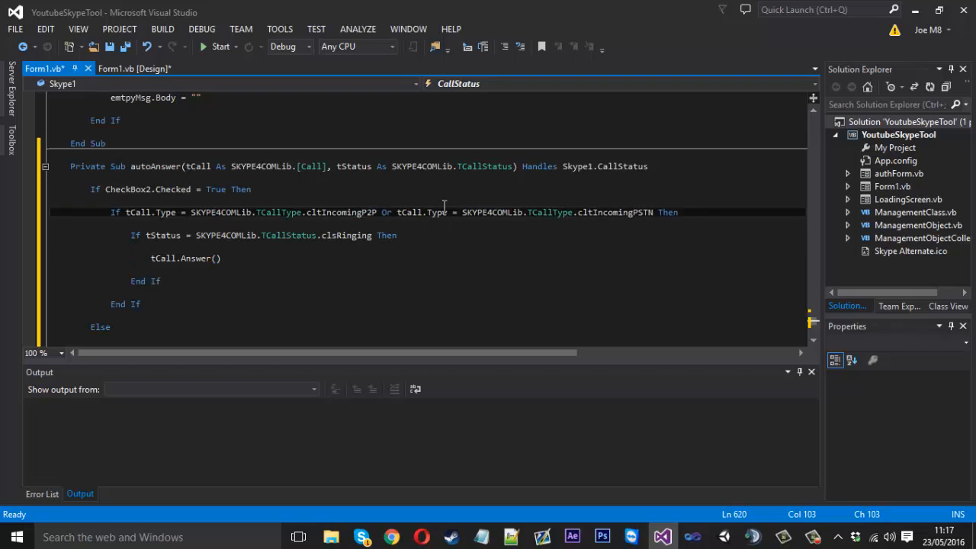
{"action": "left_click_drag", "start_coordinate": [129, 235], "coordinate": [364, 235]}
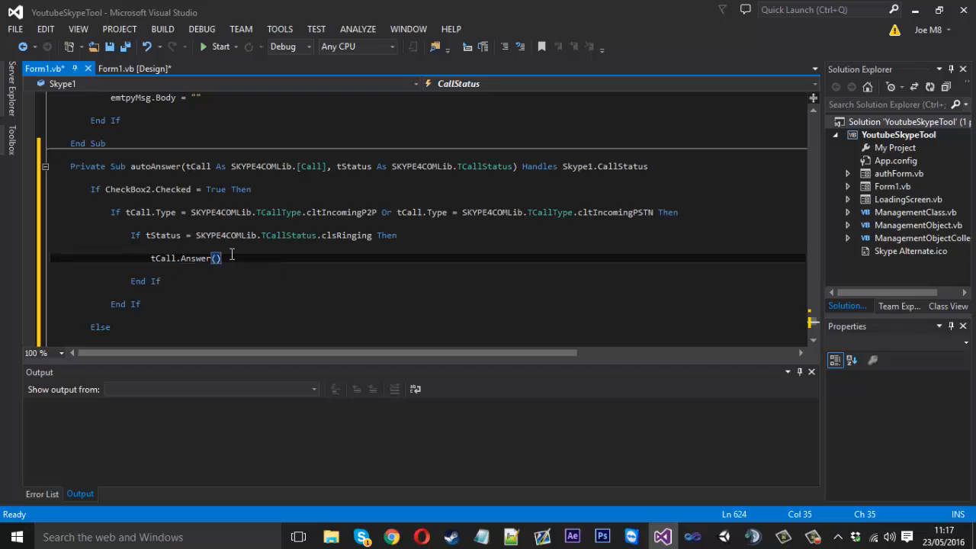
{"action": "mouse_move", "coordinate": [266, 223]}
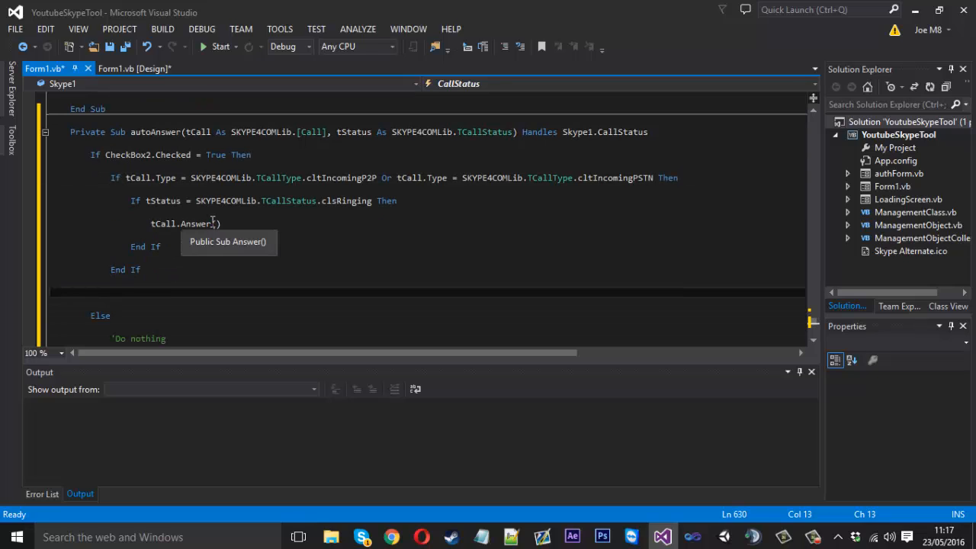
{"action": "mouse_move", "coordinate": [363, 305]}
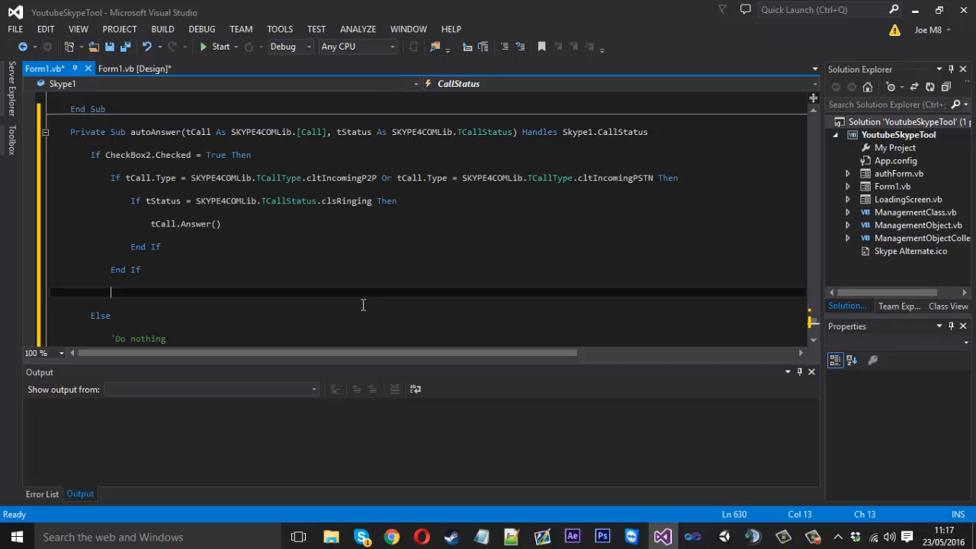
Add an If block for clsInProgress status with an incoming call type
{"action": "type", "text": "If"}
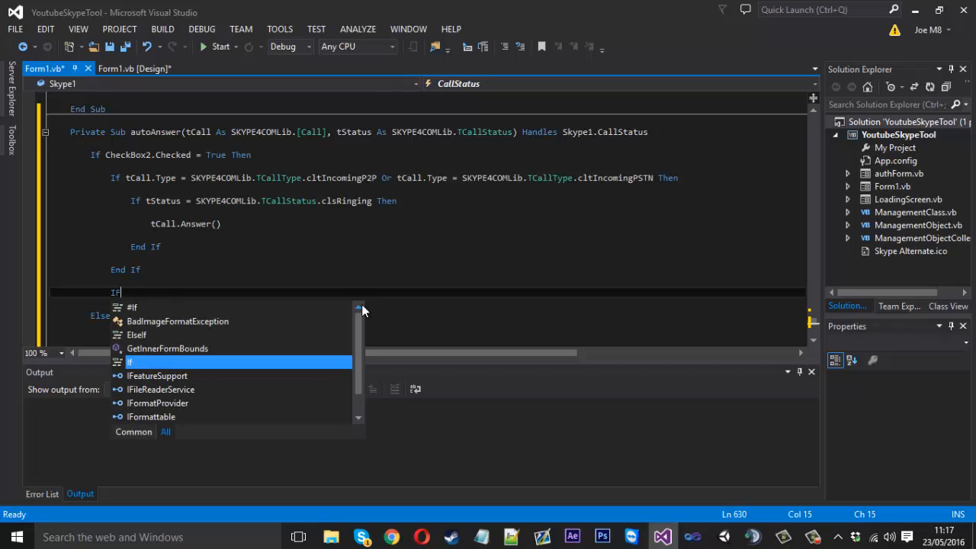
{"action": "type", "text": "\" \""}
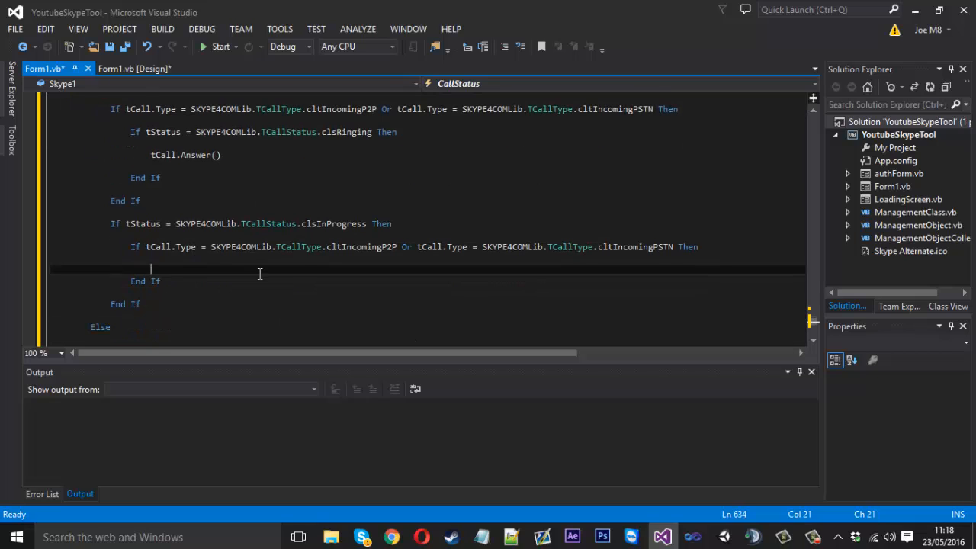
{"action": "key", "text": "enter"}
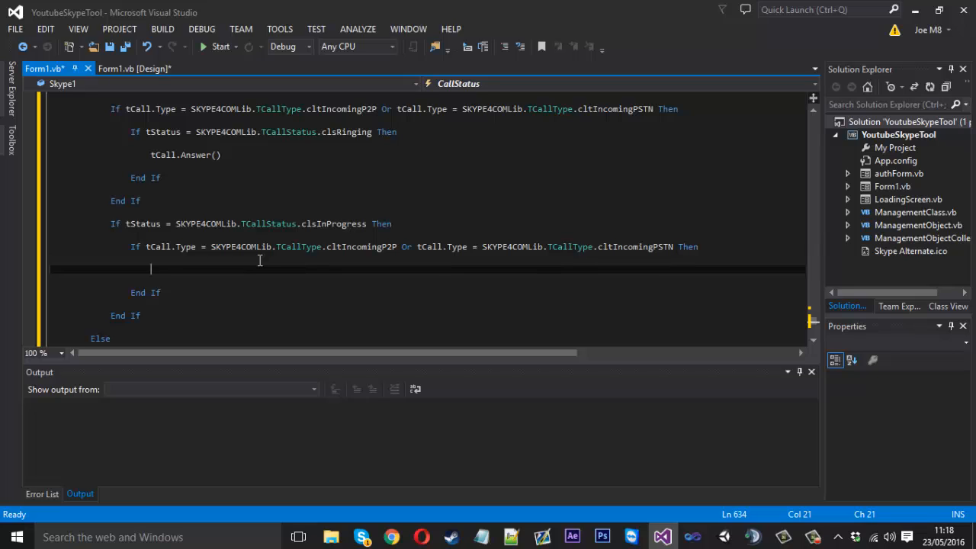
Send the caller Skype.SendMessage(tCall.PartnerHandle, "I'm already in a call, please call later.")
{"action": "type", "text": "Skype.SendMessage("}
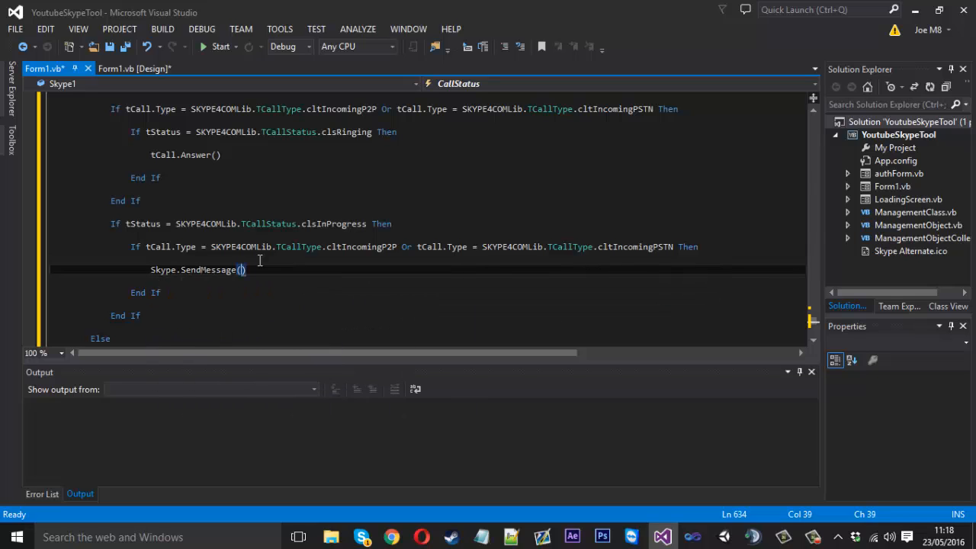
{"action": "type", "text": "("}
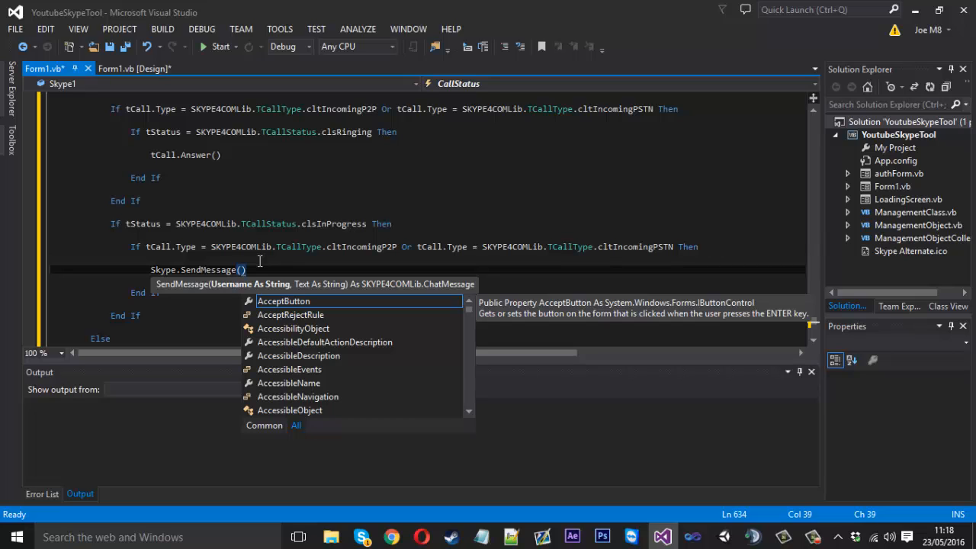
{"action": "type", "text": "tCall"}
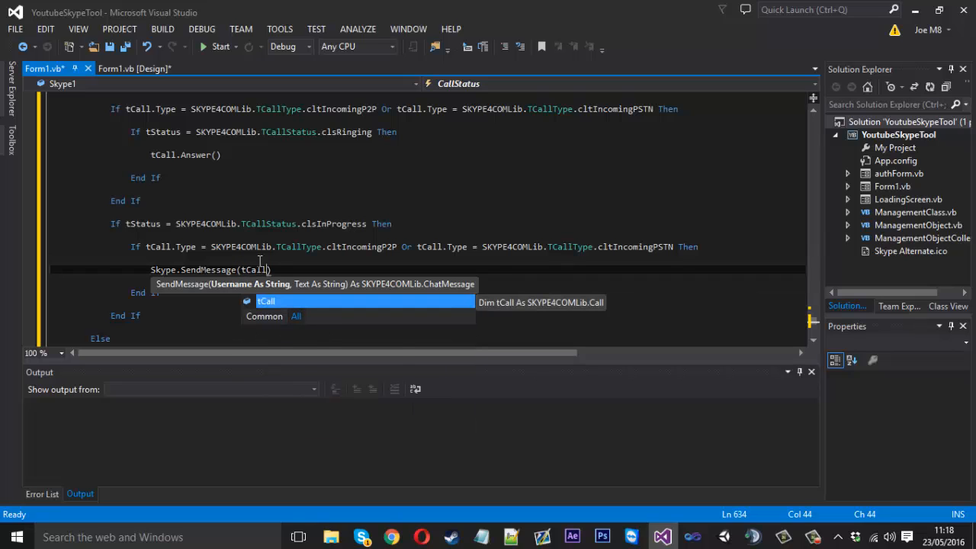
{"action": "type", "text": "P"}
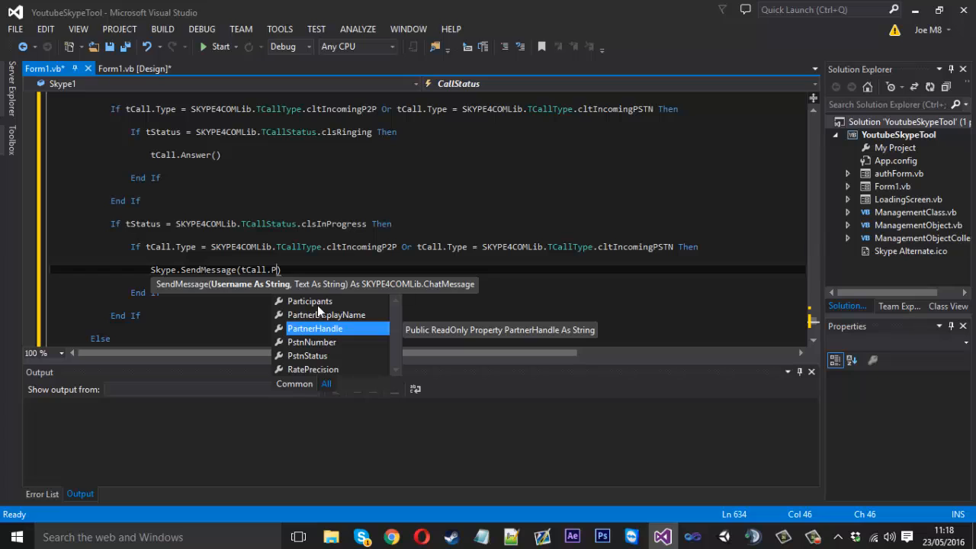
{"action": "mouse_move", "coordinate": [320, 352]}
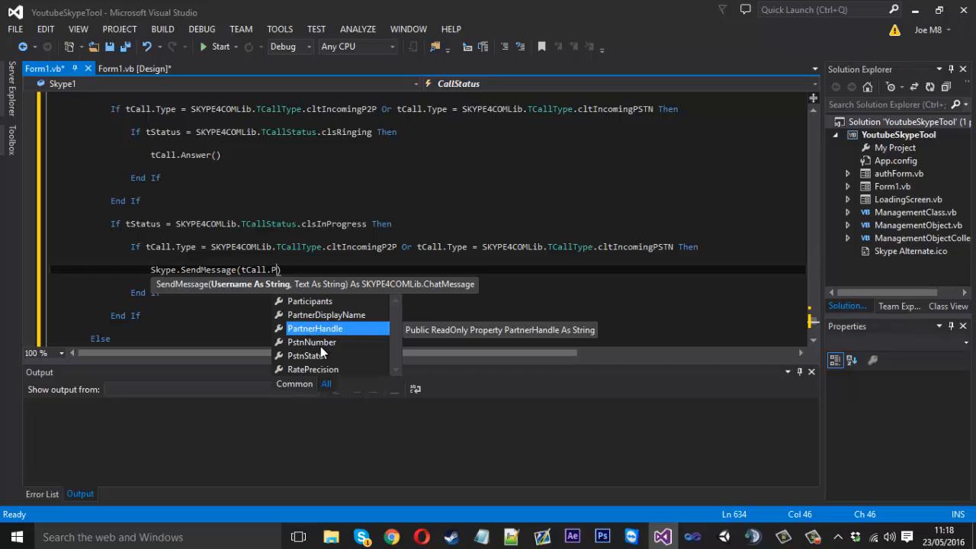
{"action": "mouse_move", "coordinate": [317, 338]}
{"action": "type", "text": "artnerHandle"}
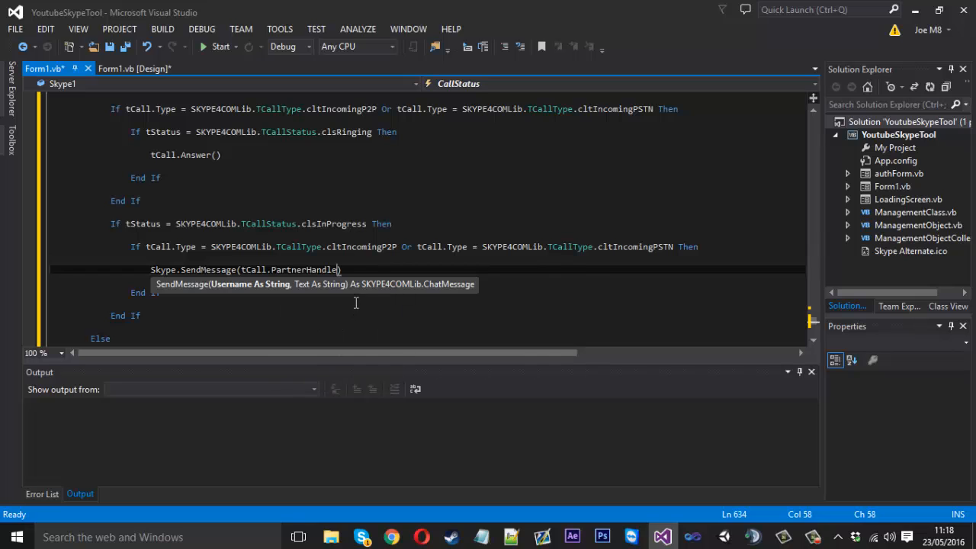
{"action": "type", "text": ","}
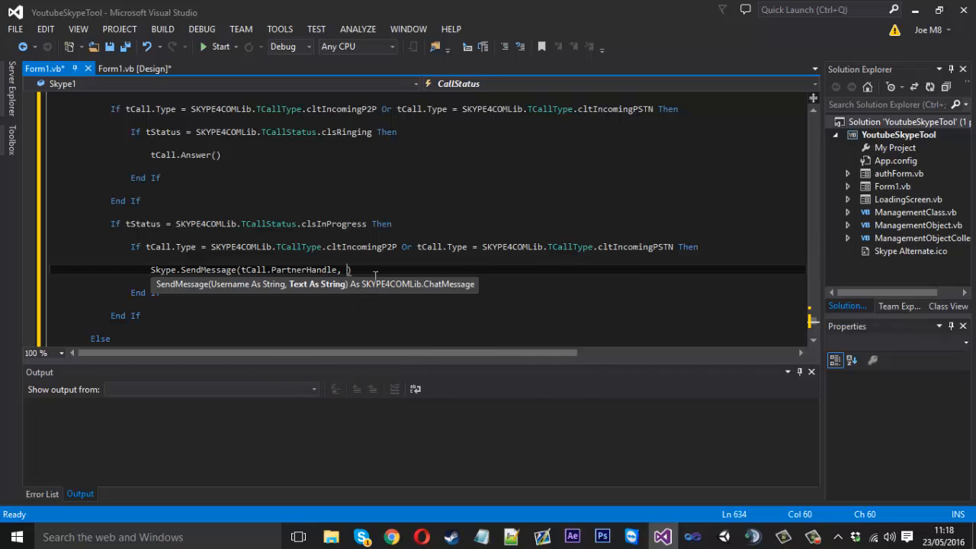
{"action": "type", "text": "\"\""}
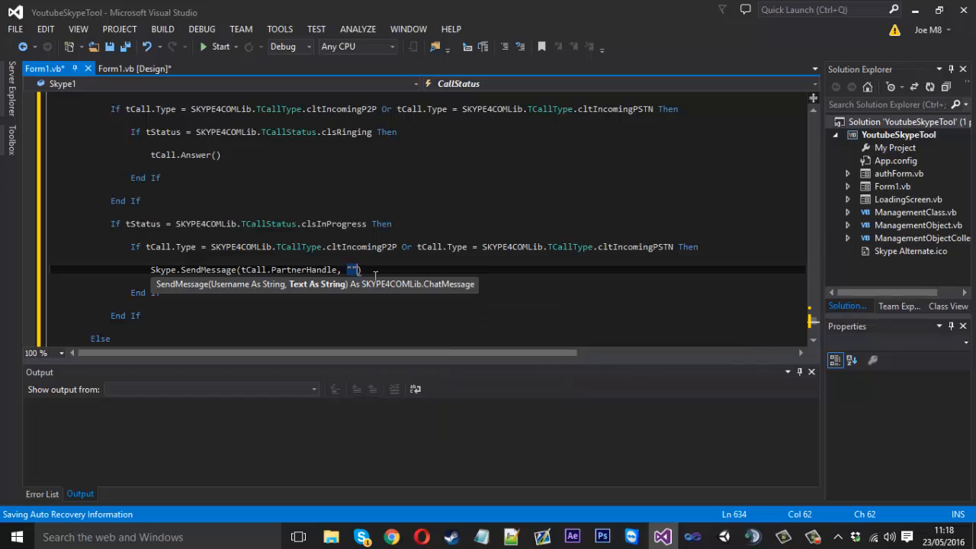
{"action": "type", "text": "I"}
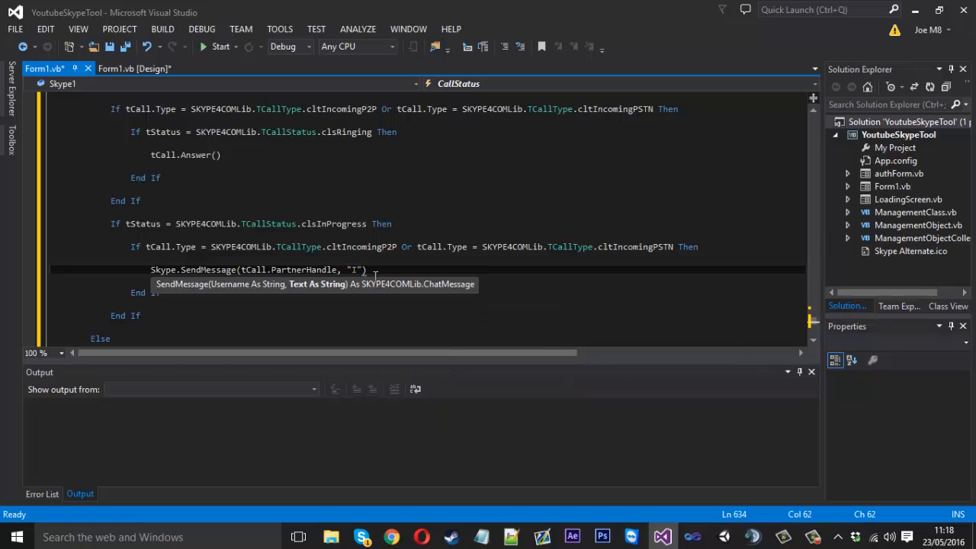
{"action": "type", "text": "'m already in"}
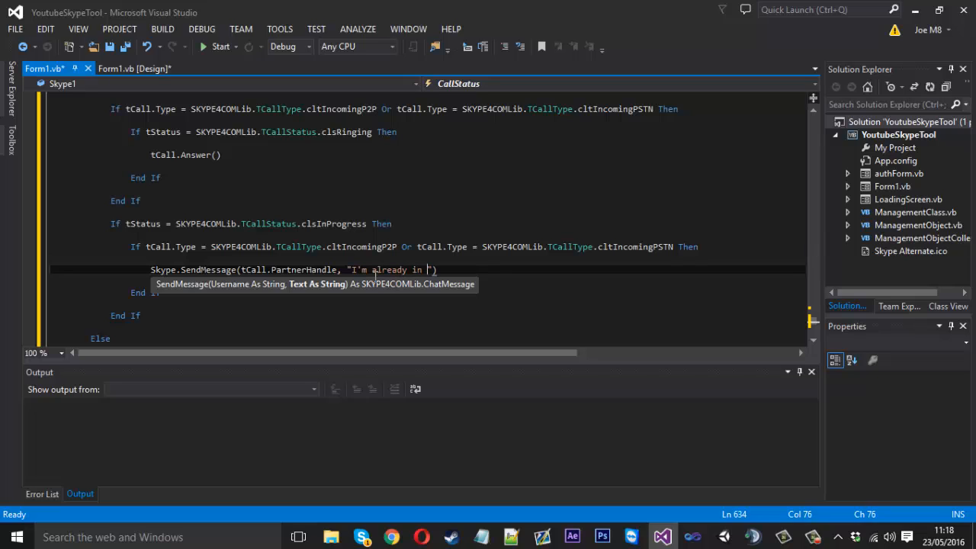
{"action": "type", "text": "a call, pleas"}
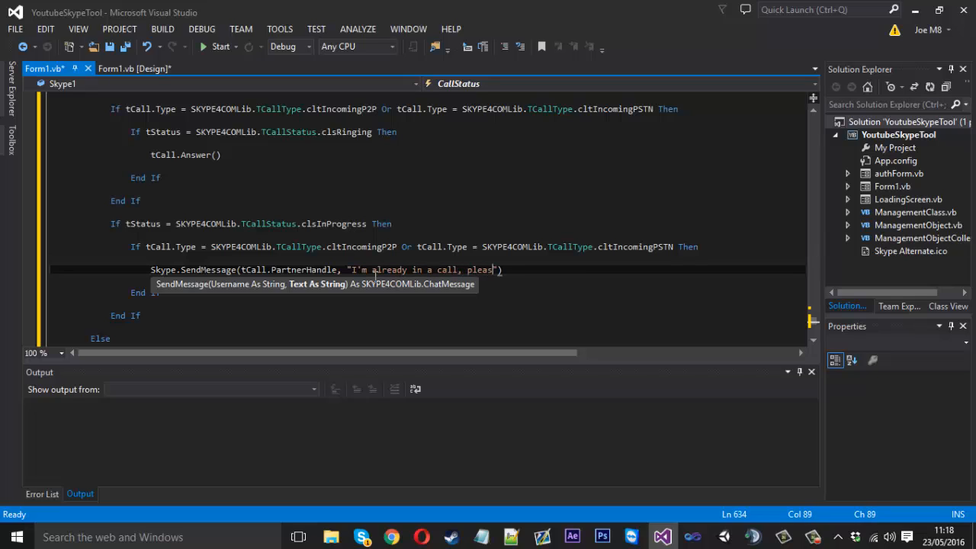
{"action": "type", "text": "call later."}
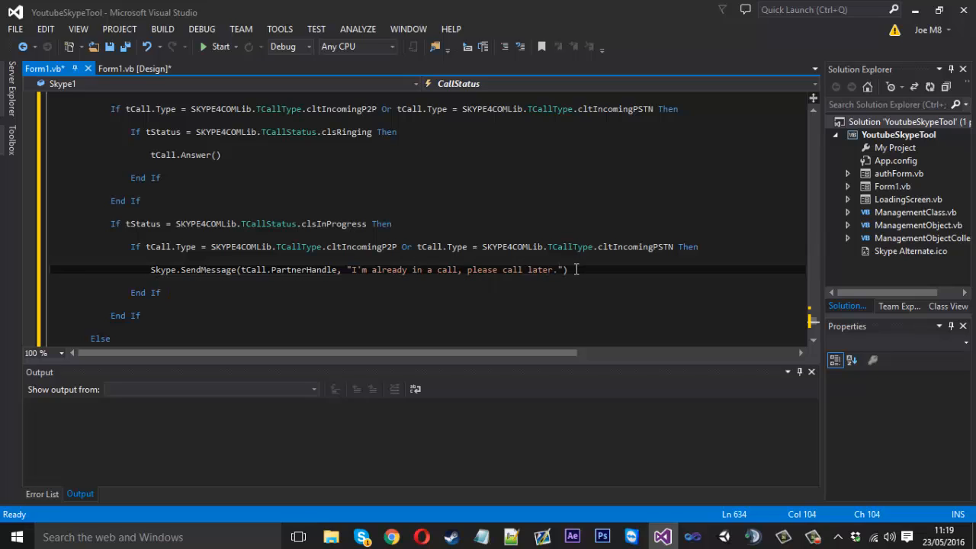
Finish the incoming call with tCall.Finish right after the busy message
{"action": "type", "text": "tCall"}
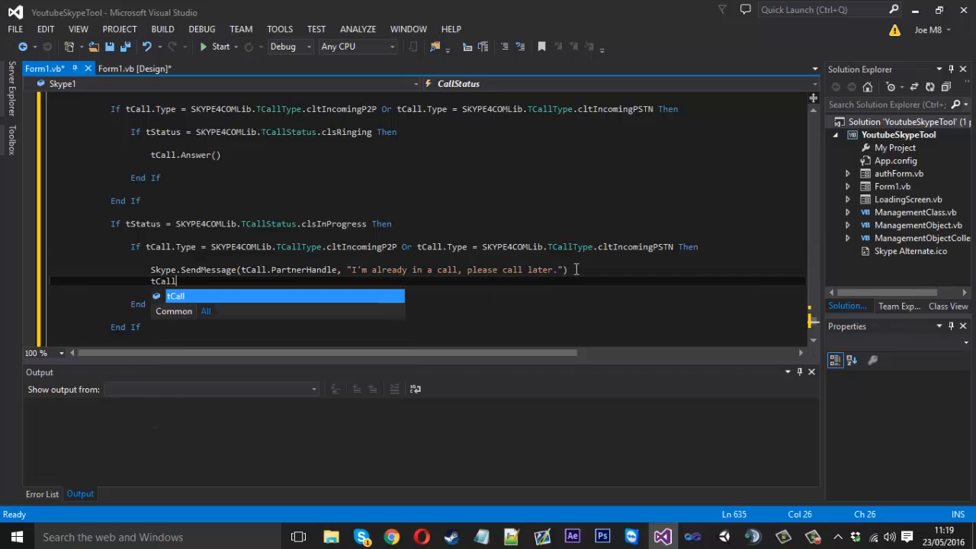
{"action": "type", "text": ".Finish"}
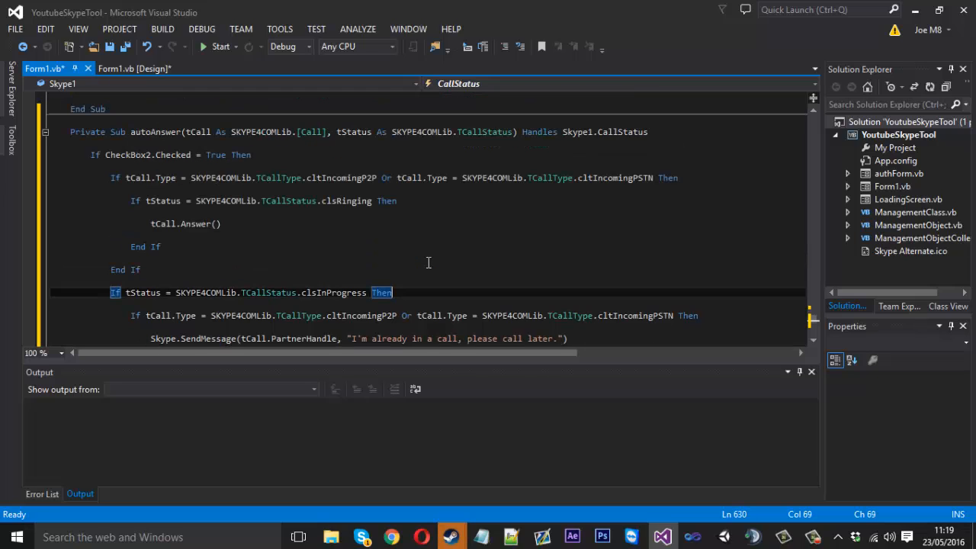
{"action": "mouse_move", "coordinate": [573, 248]}
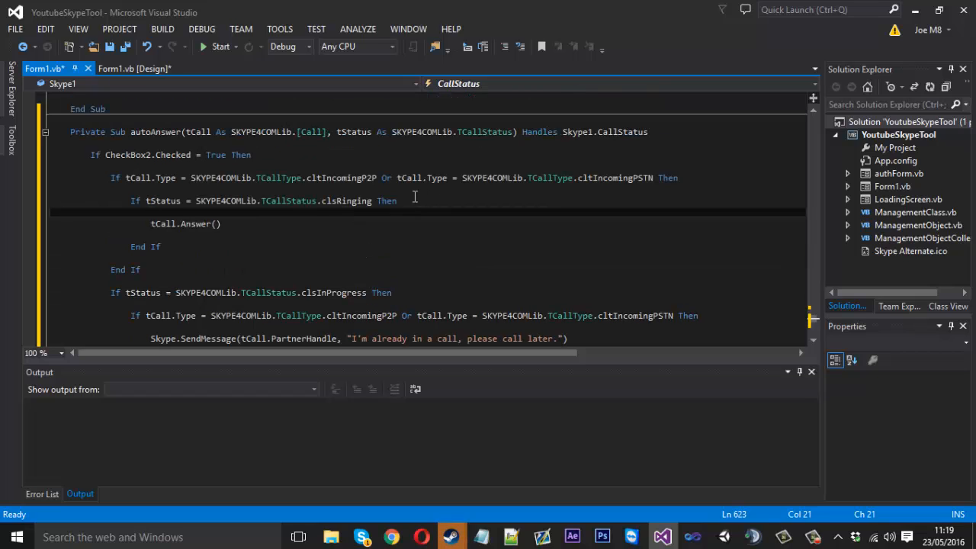
{"action": "mouse_move", "coordinate": [355, 212]}
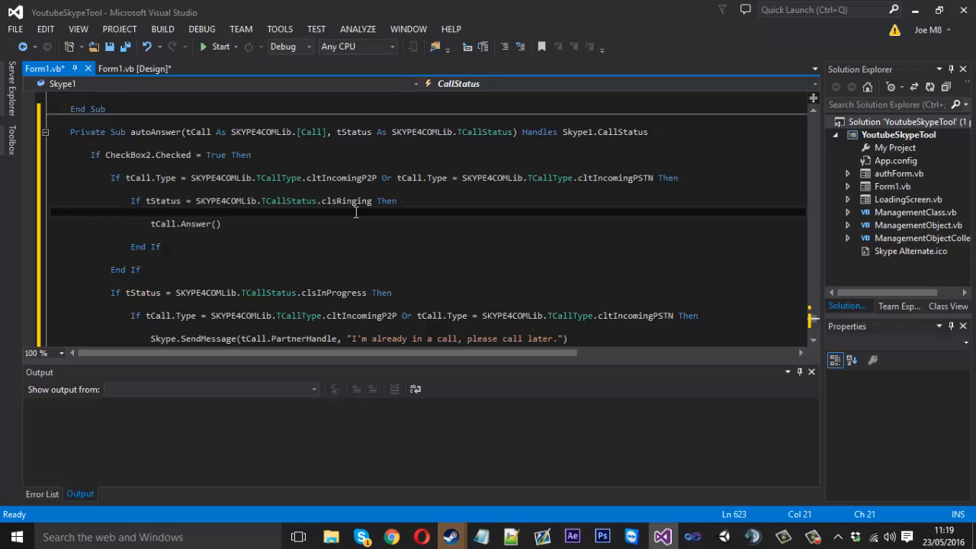
{"action": "mouse_move", "coordinate": [343, 201]}
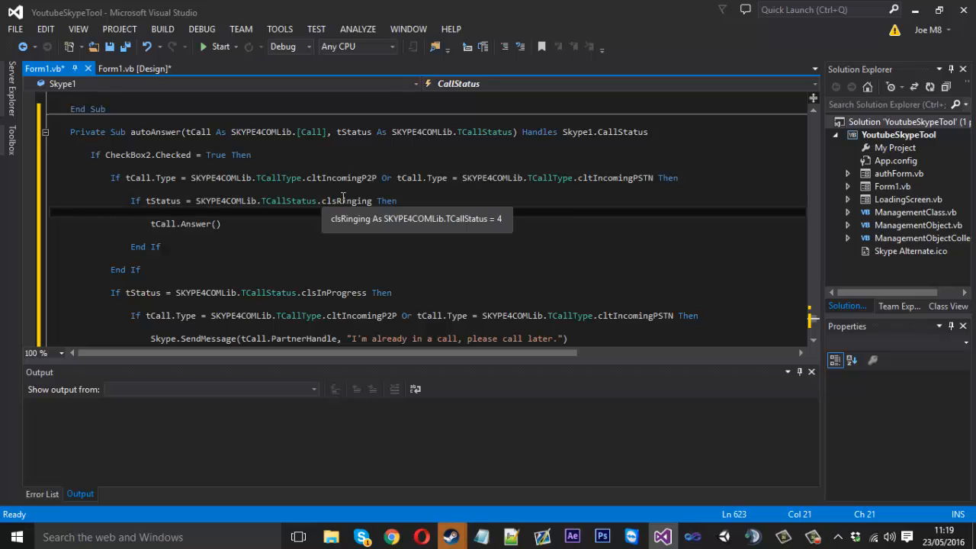